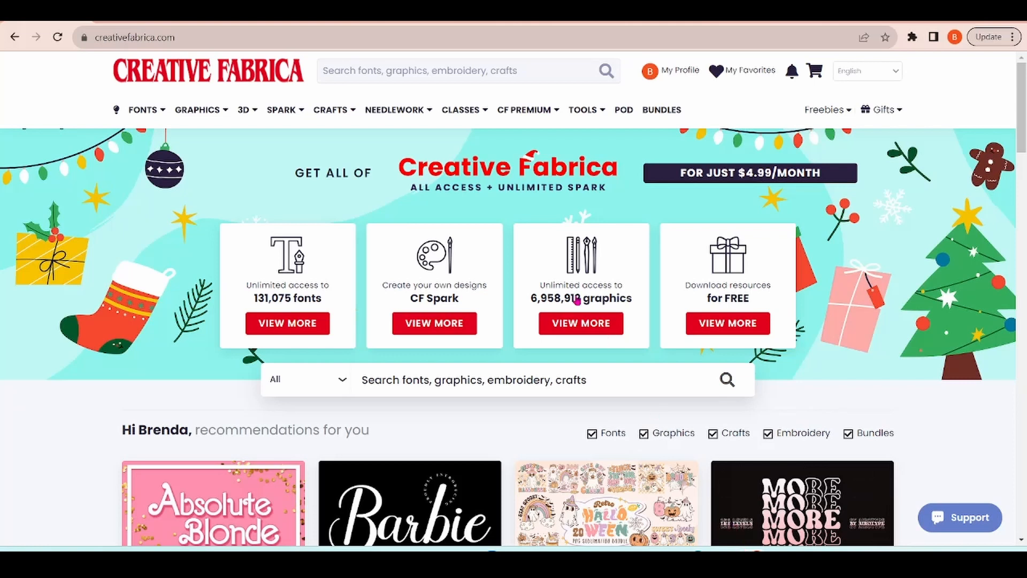
mouse_move(515, 201)
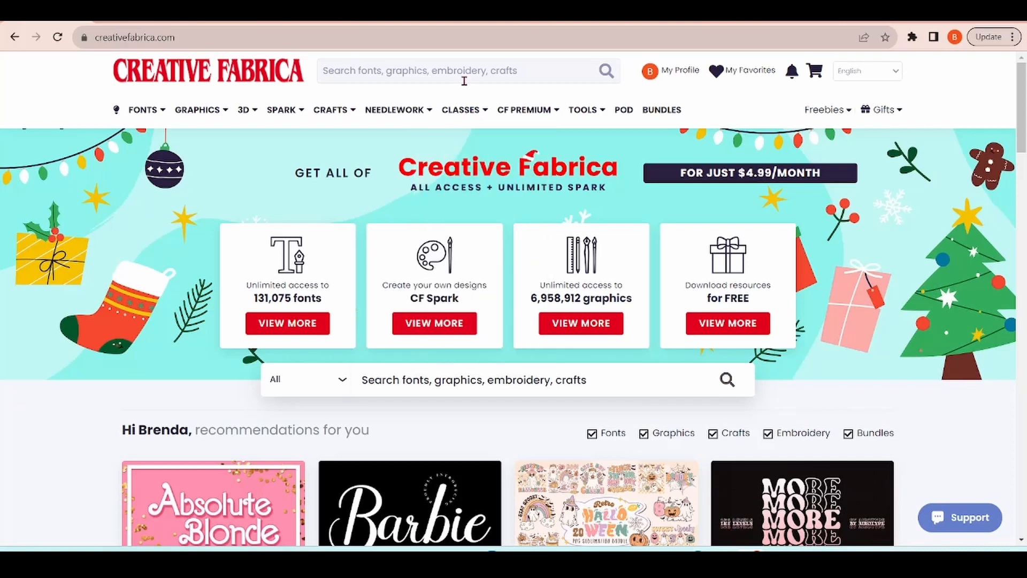
mouse_move(463, 73)
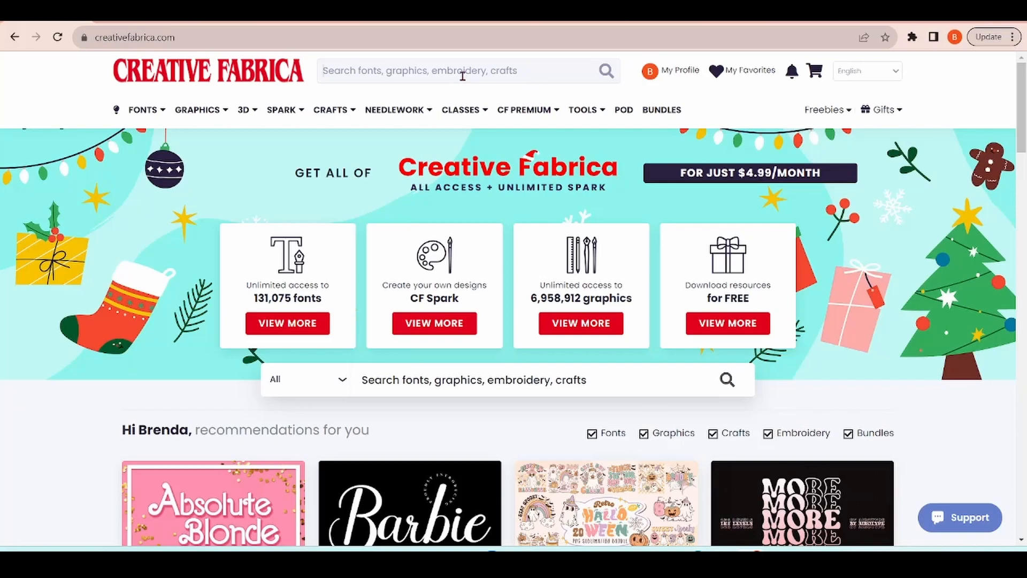
Step: Search Creative Fabrica for 'bee book' and view the Bee Bookmarks SVG result
type("bee bookmarks")
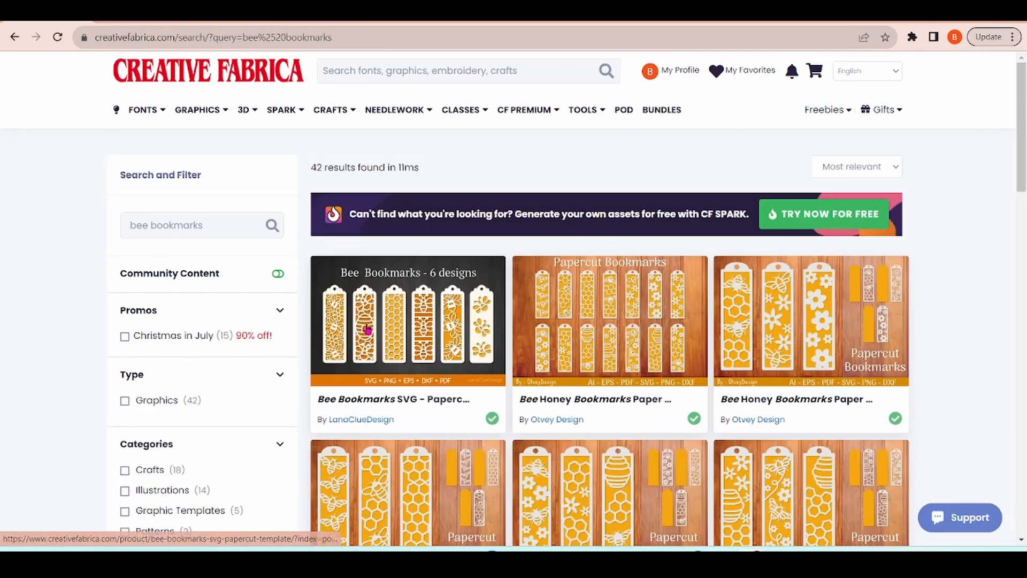
mouse_move(416, 325)
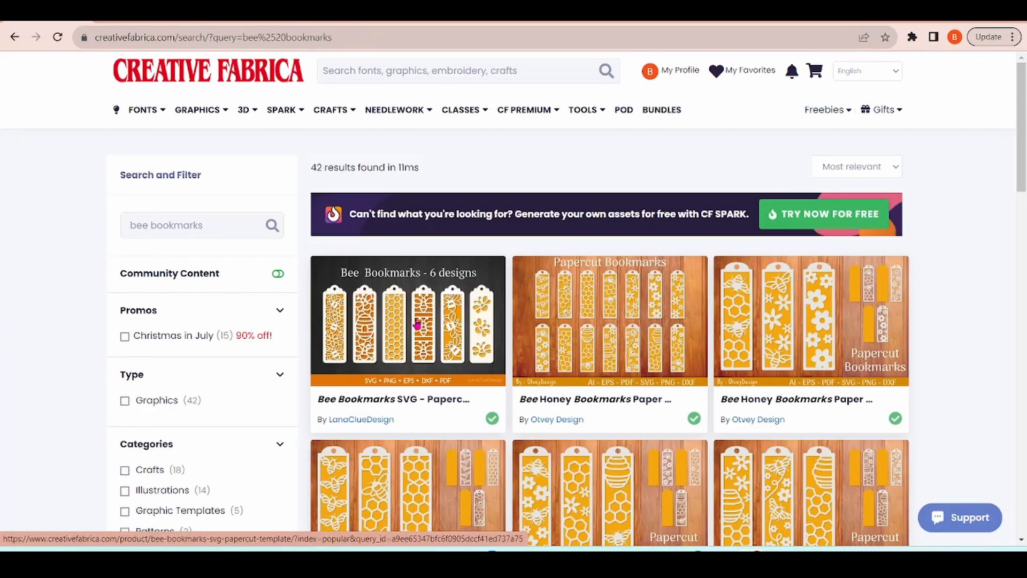
left_click(408, 320)
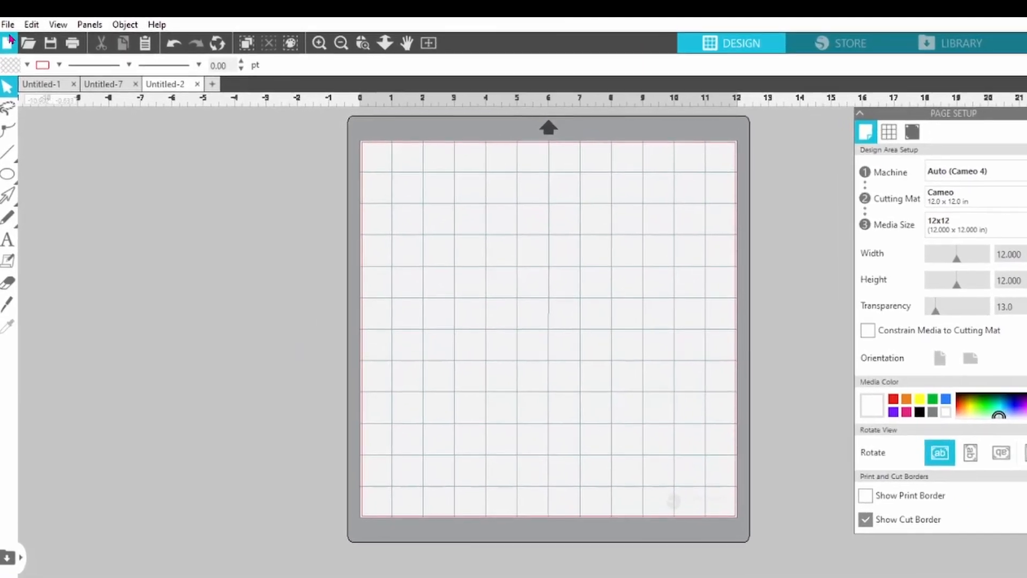
Step: Merge the ALL-SVG file from Downloads > Bee-Bookmarks > SVG into the design page
left_click(9, 25)
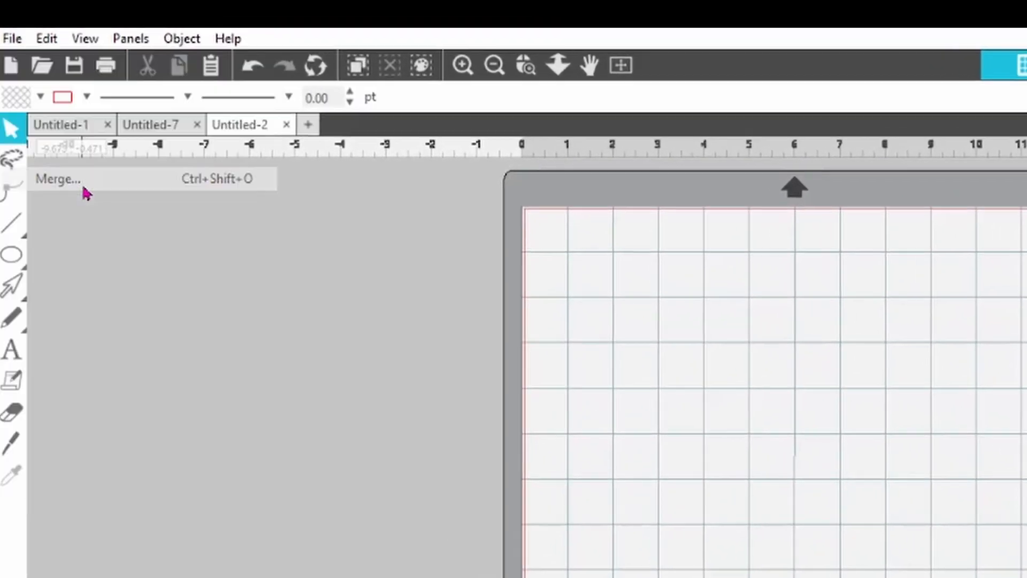
left_click(58, 178)
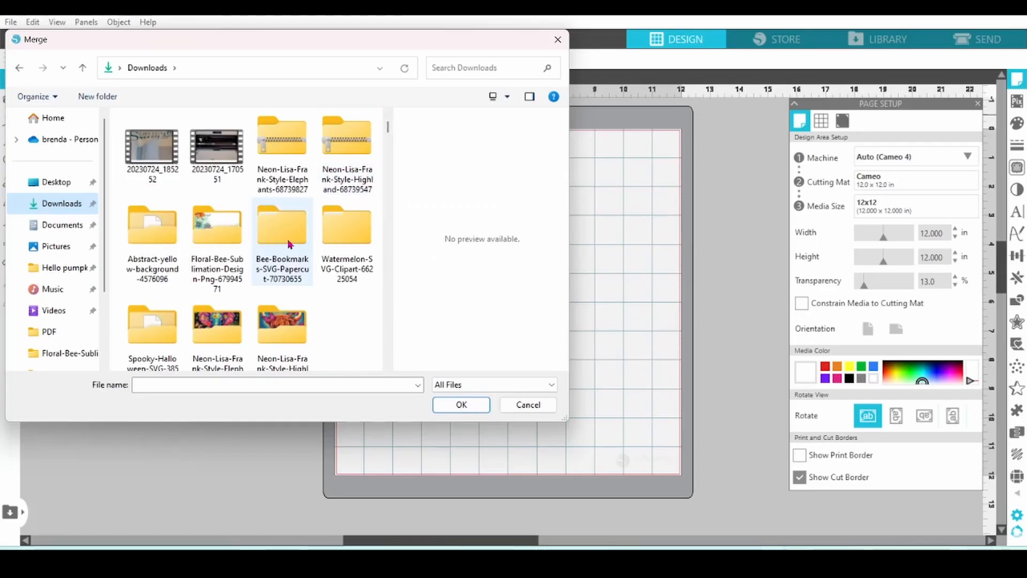
double_click(281, 225)
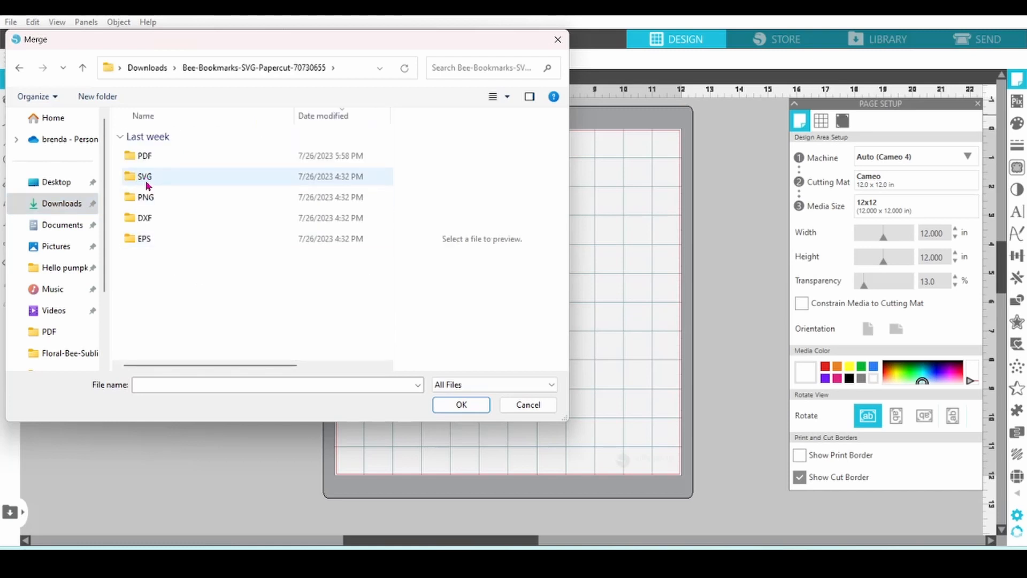
double_click(144, 176)
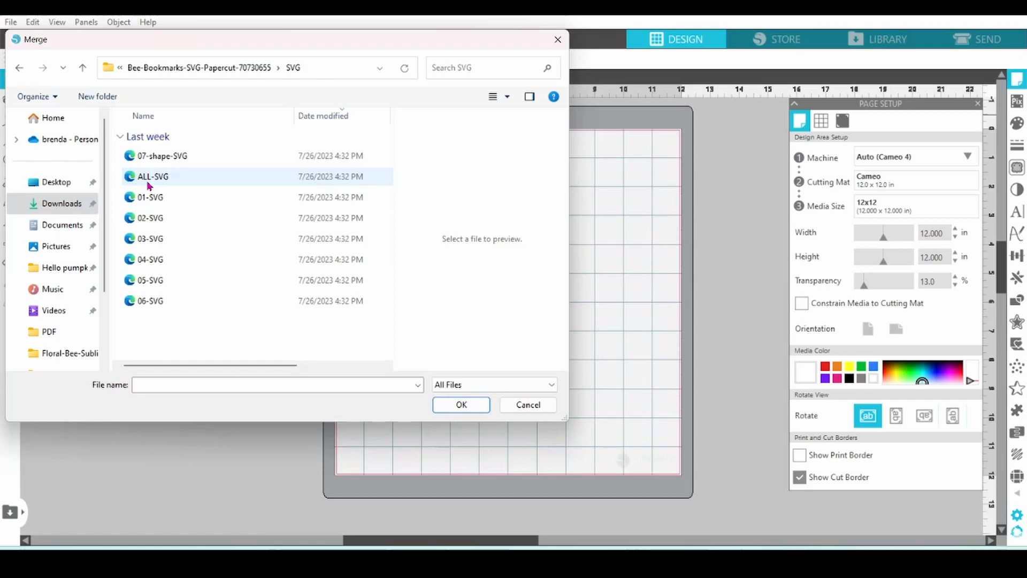
left_click(152, 176)
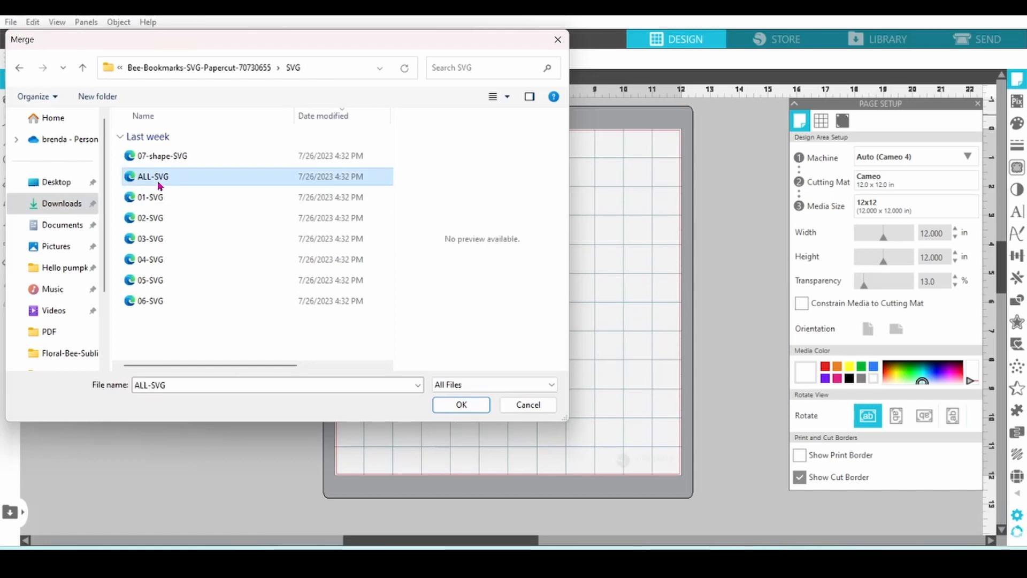
left_click(461, 404)
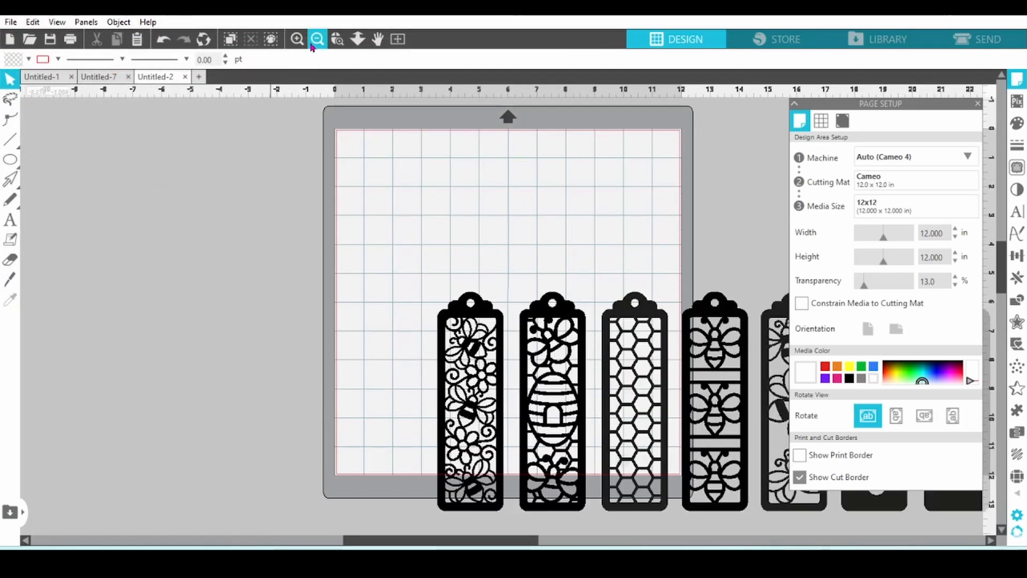
Step: Shrink the solid blank bookmark slightly and set it aside off the mat
left_click(317, 38)
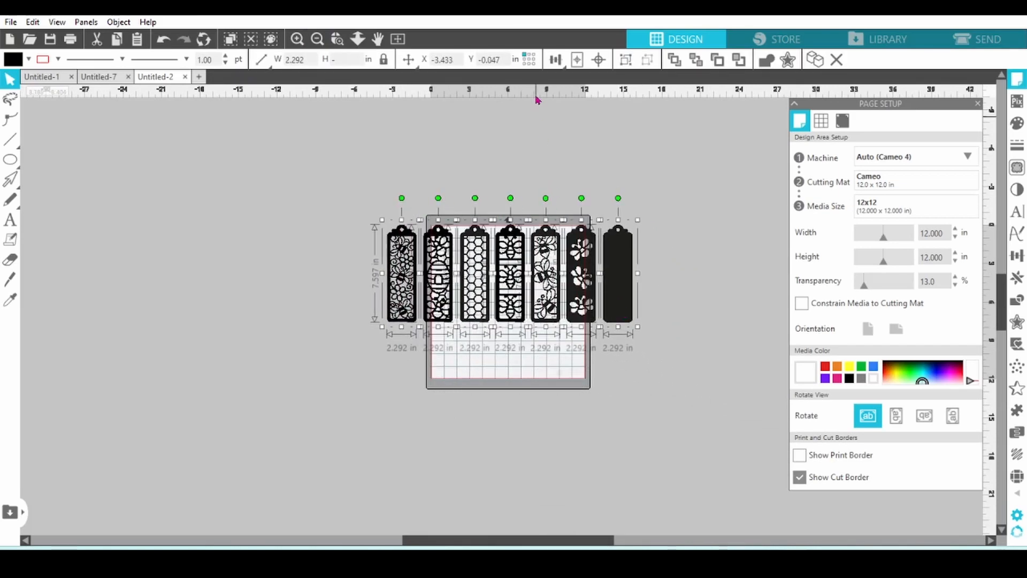
left_click(597, 60)
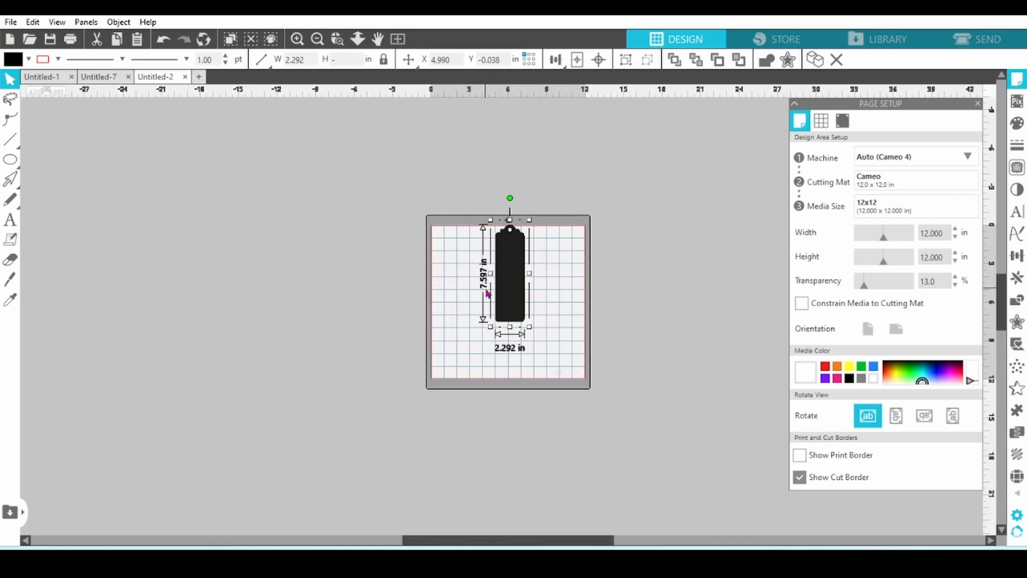
left_click_drag(530, 326, 531, 327)
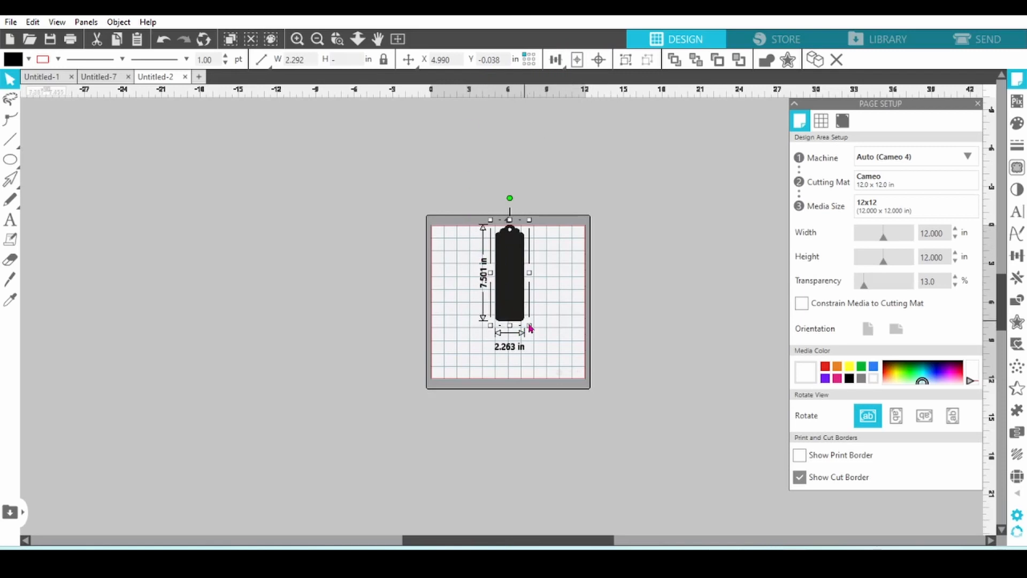
left_click_drag(529, 326, 519, 308)
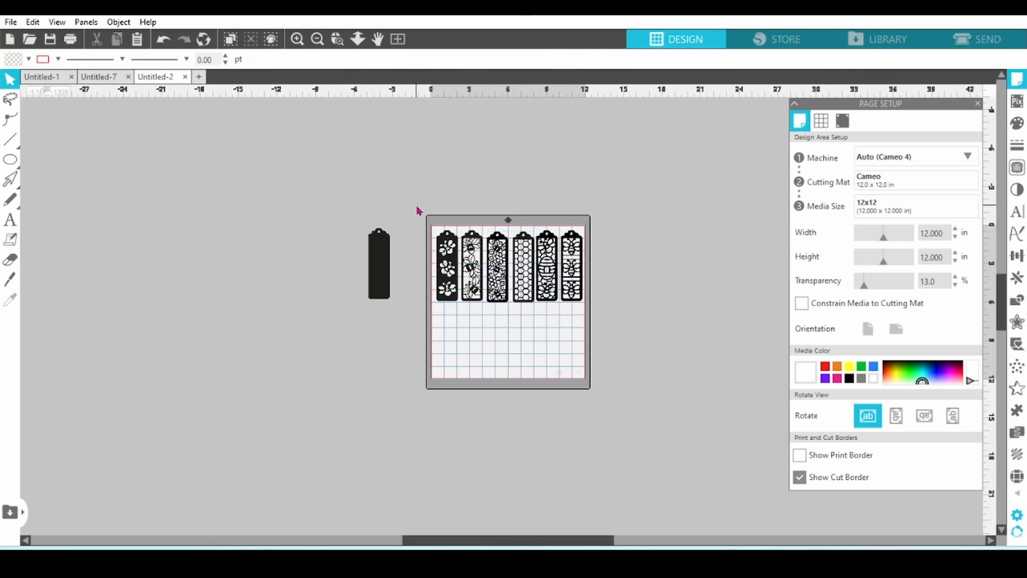
Step: Select the six bee designs and align them along their bottoms
left_click(507, 265)
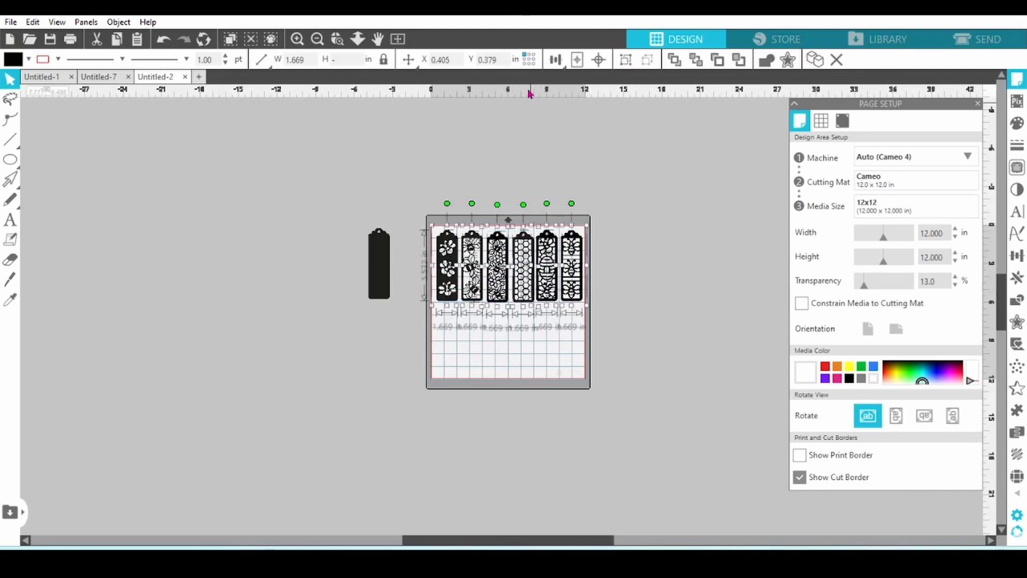
left_click(556, 59)
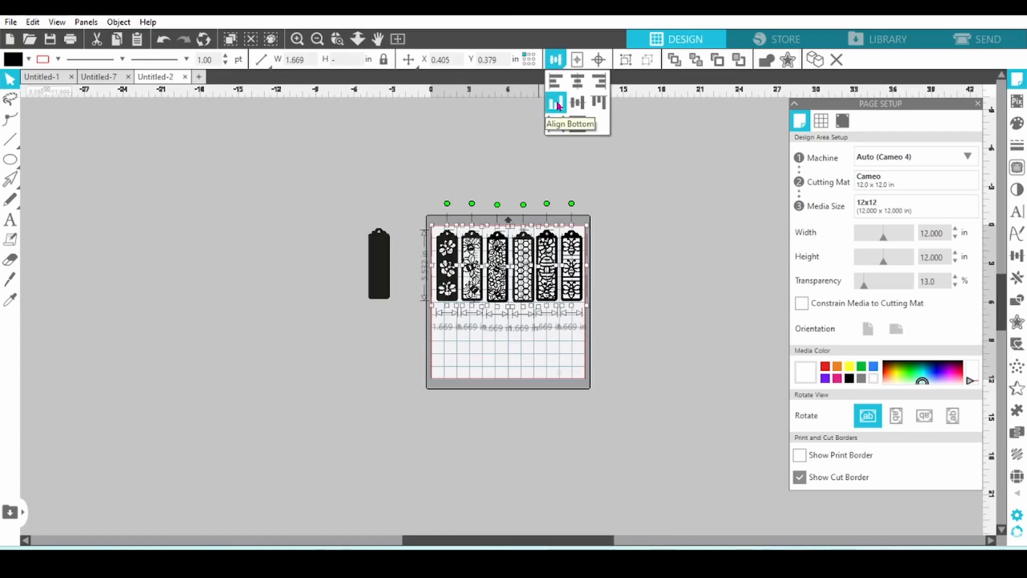
left_click(556, 103)
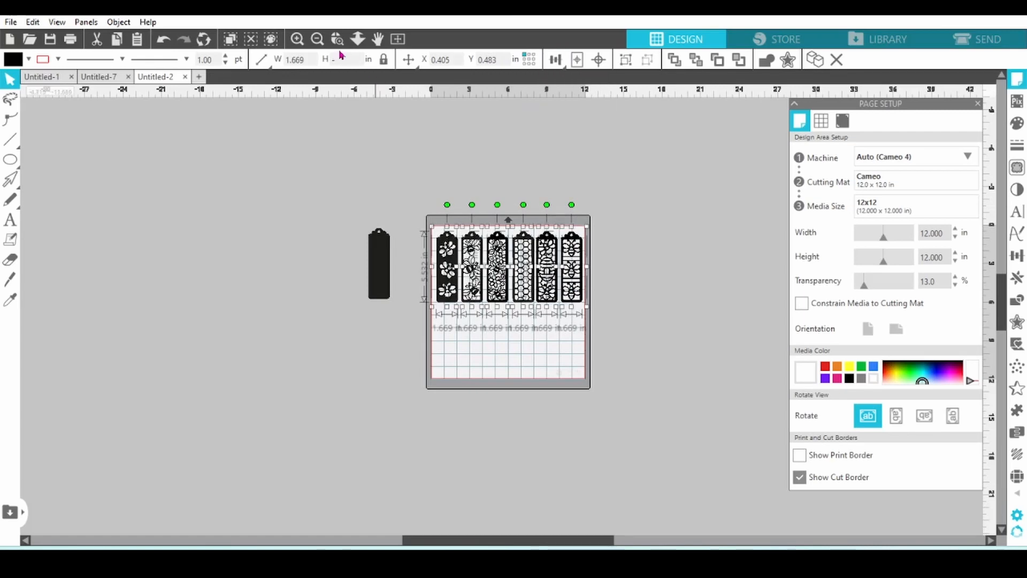
Step: Replicate the blank bookmark to the right into a row of six beneath the designs
left_click(297, 38)
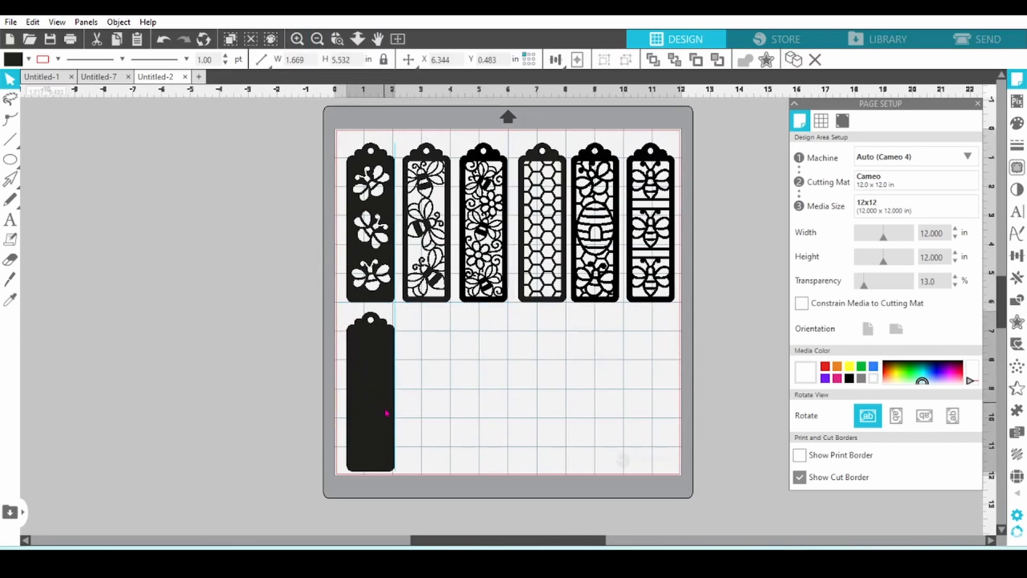
left_click(370, 392)
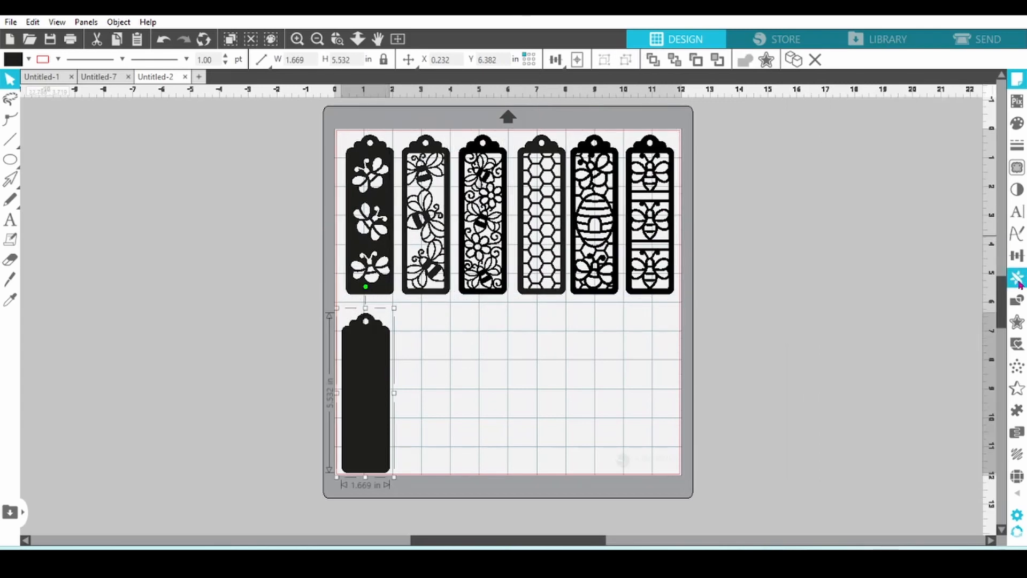
left_click(1018, 279)
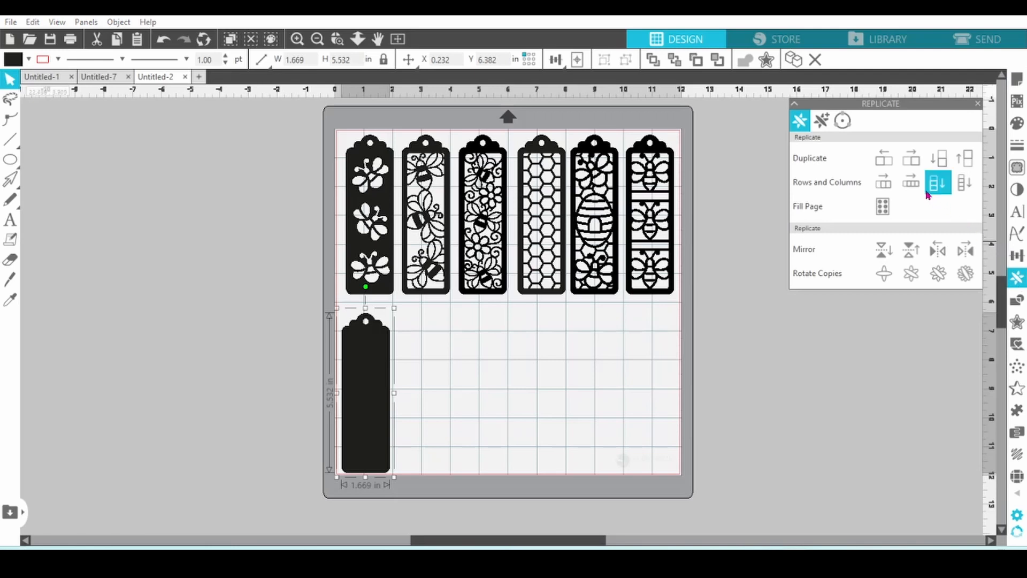
left_click(910, 182)
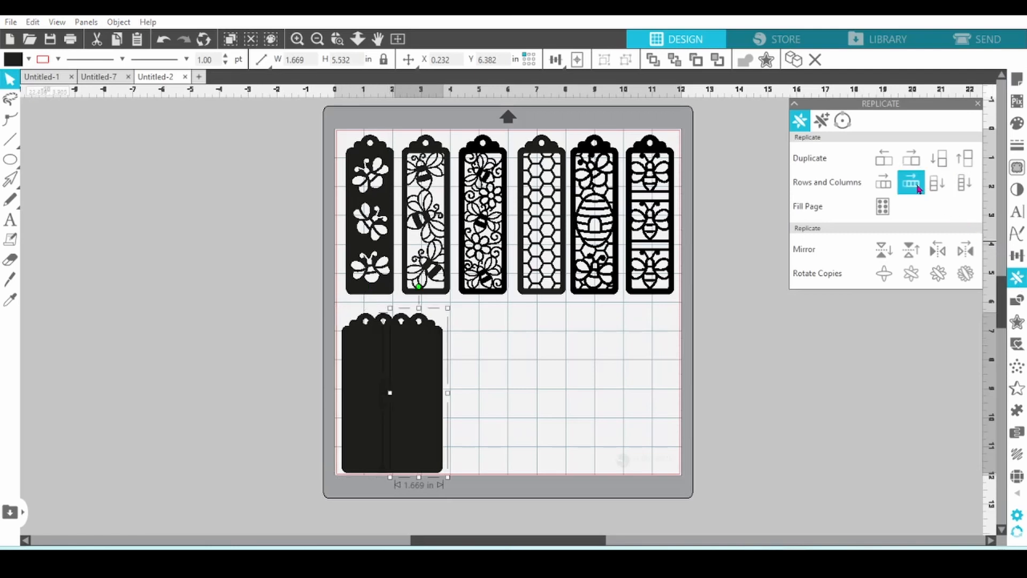
left_click(884, 182)
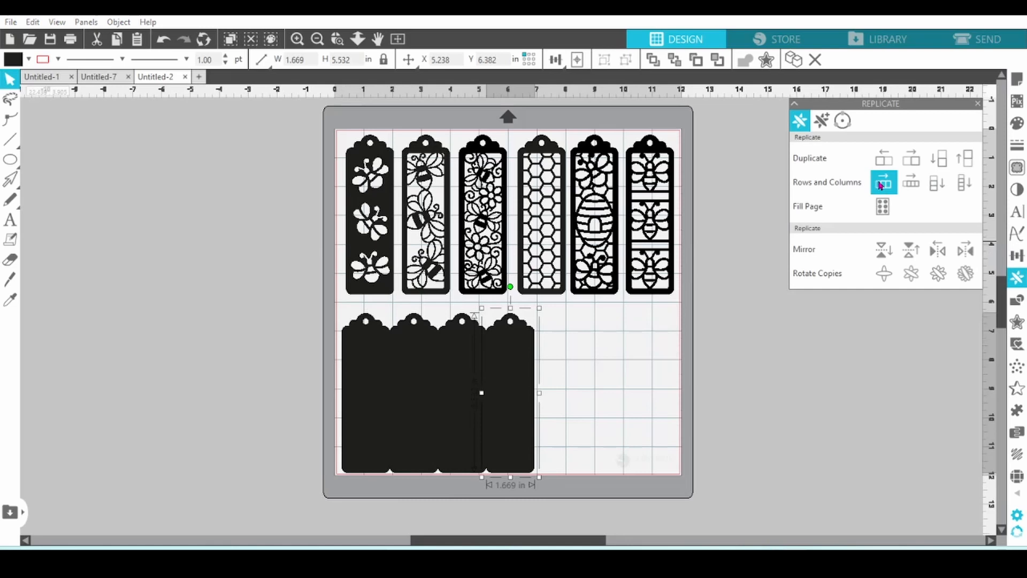
left_click(884, 182)
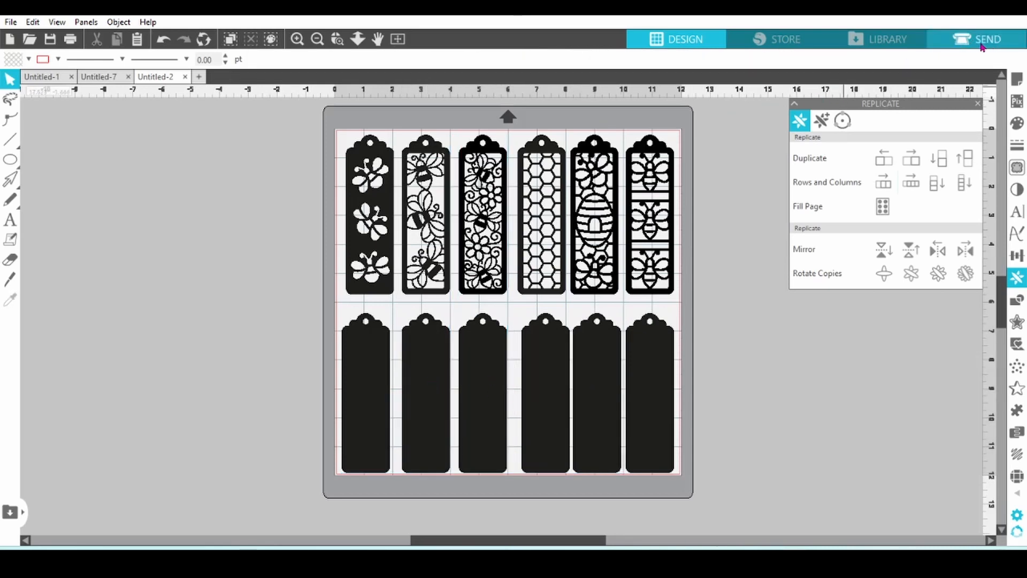
left_click(988, 39)
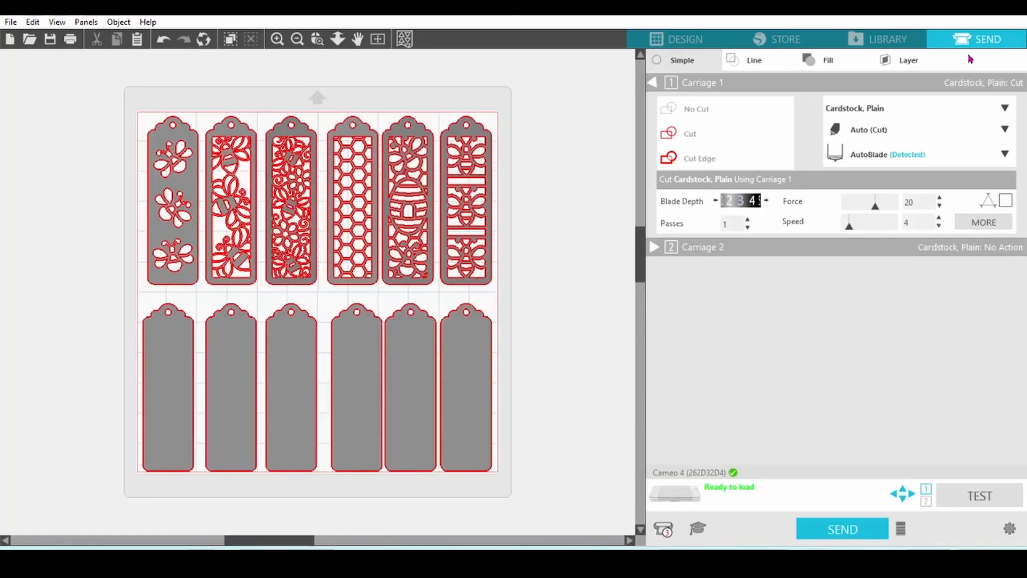
mouse_move(868, 117)
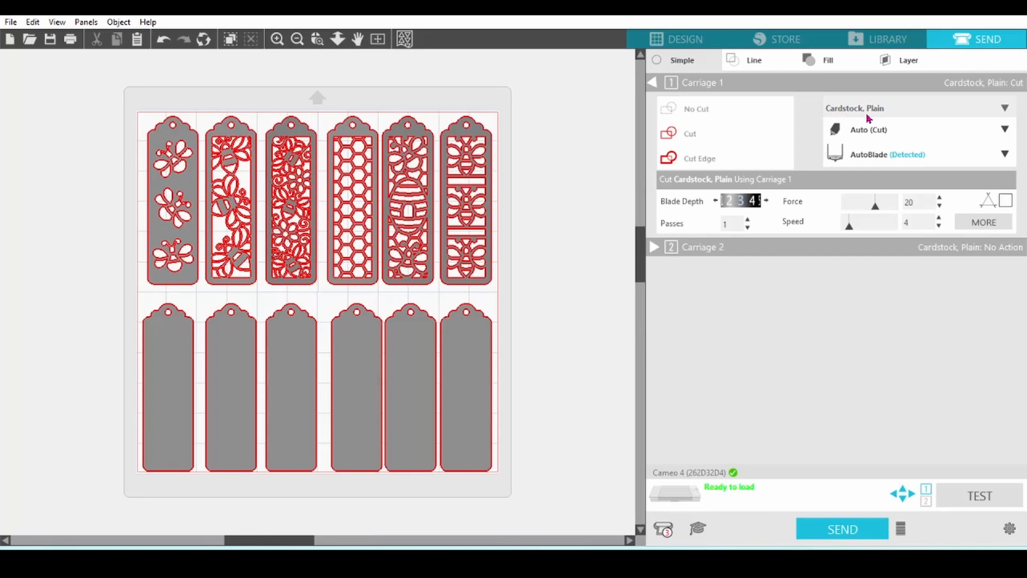
mouse_move(883, 119)
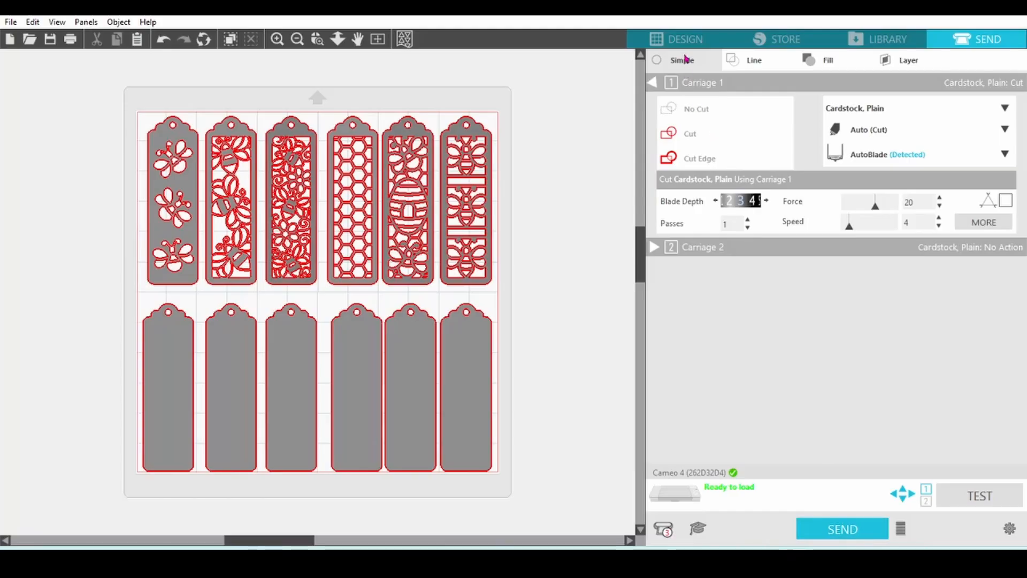
Step: Return to the Design view and delete the blank bottom row of tags
left_click(684, 38)
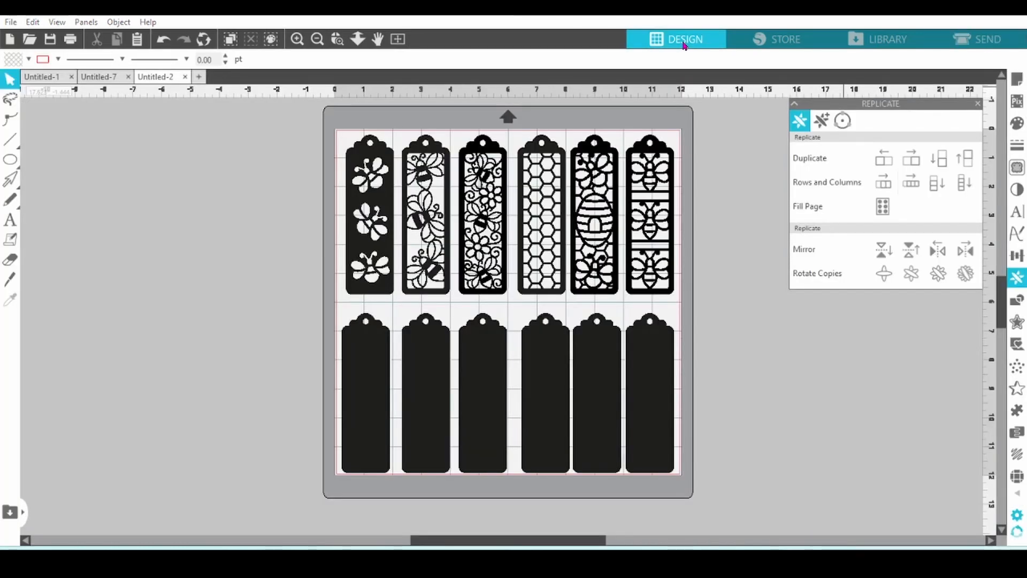
mouse_move(513, 371)
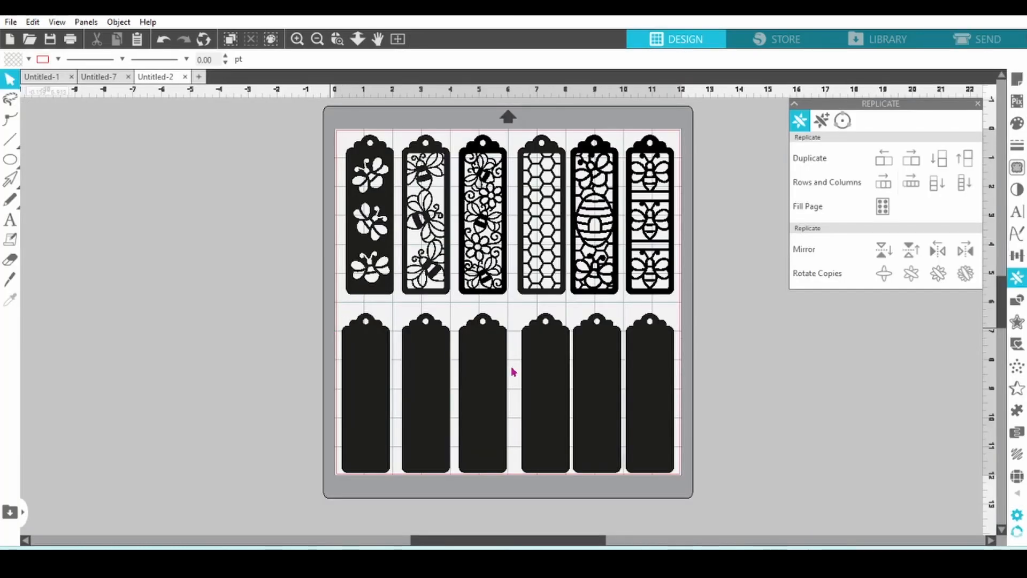
right_click(656, 421)
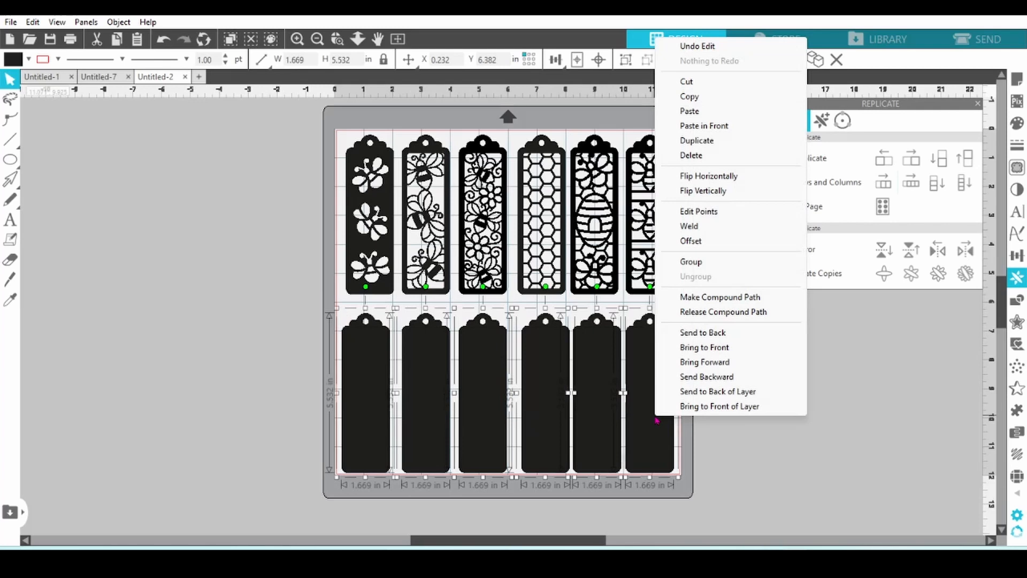
left_click(691, 155)
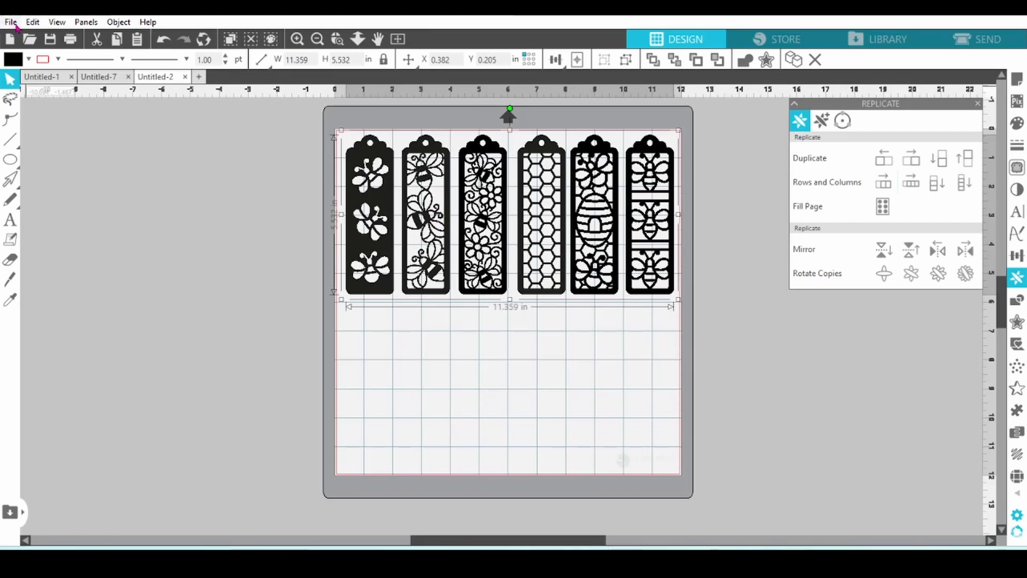
Step: Save the selected bee designs to the hard drive as 'bookmarks for X'
left_click(11, 21)
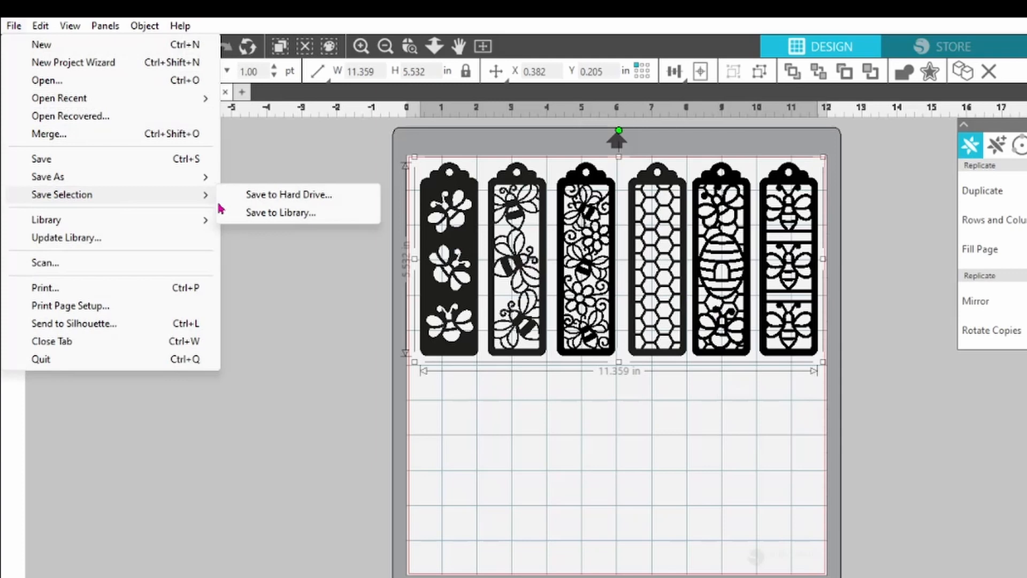
left_click(288, 195)
type("Bee")
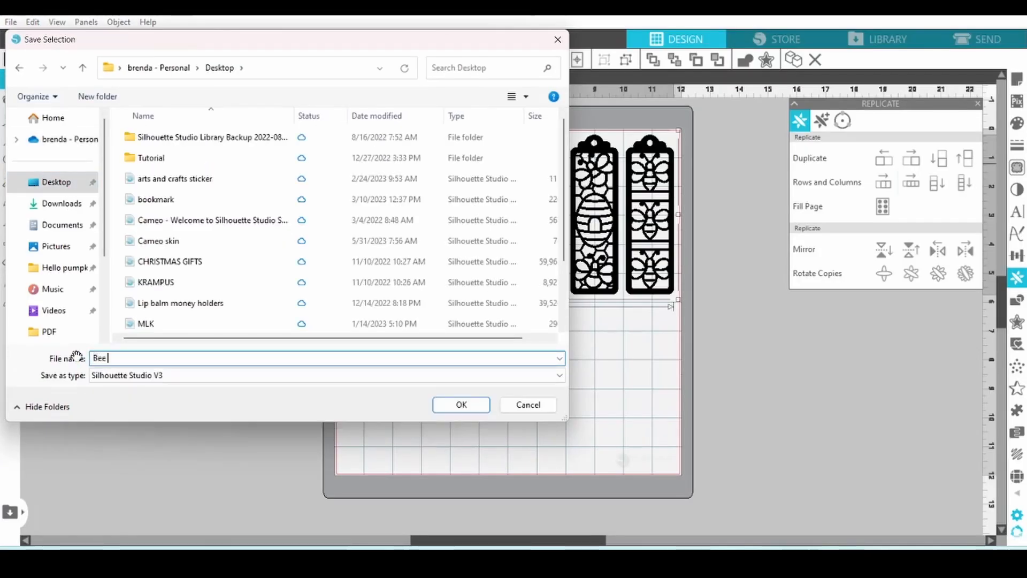
type("bookmarks for X")
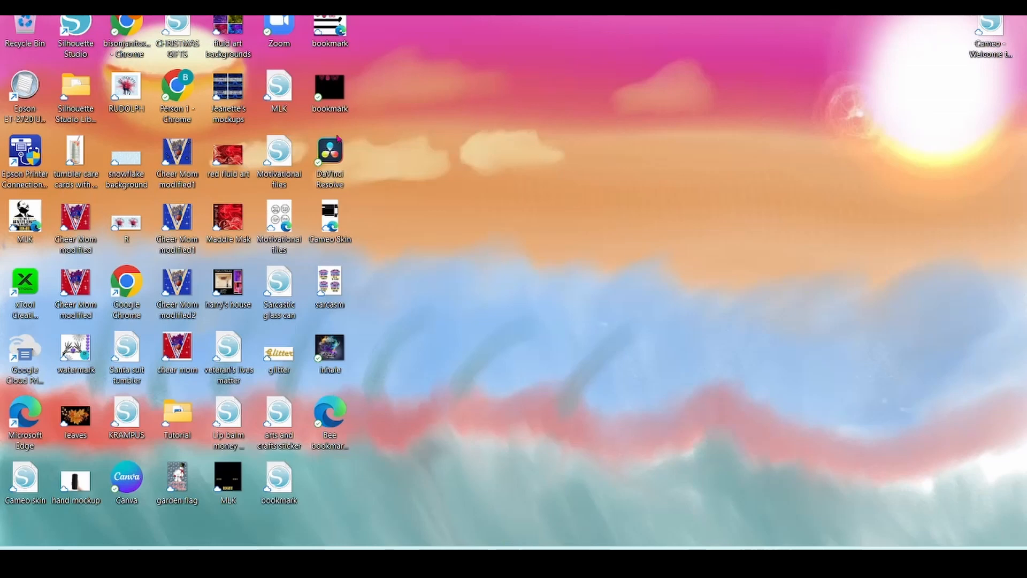
Step: Launch xTool Creative Space from the desktop and check its Image tool
double_click(25, 286)
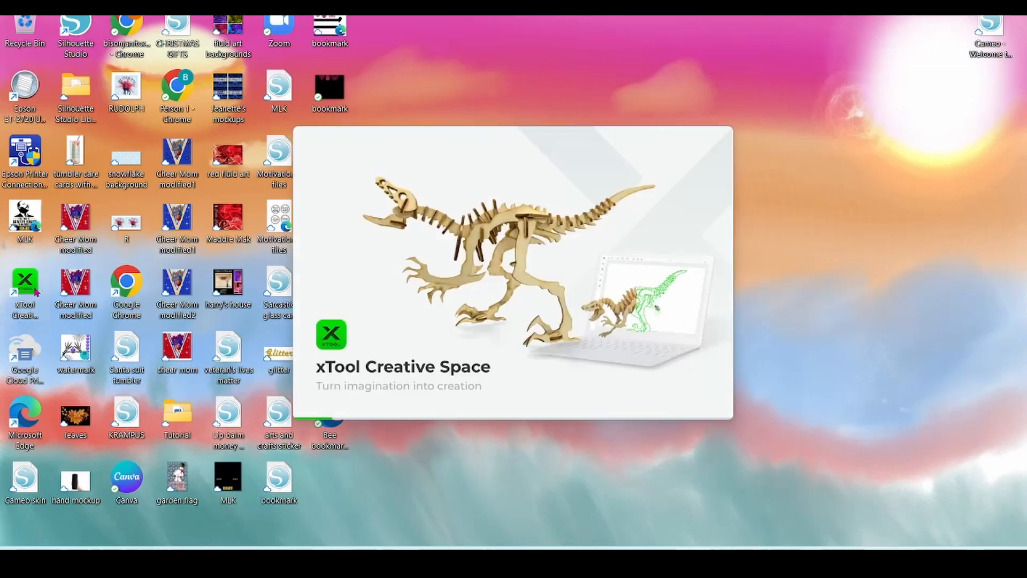
double_click(25, 281)
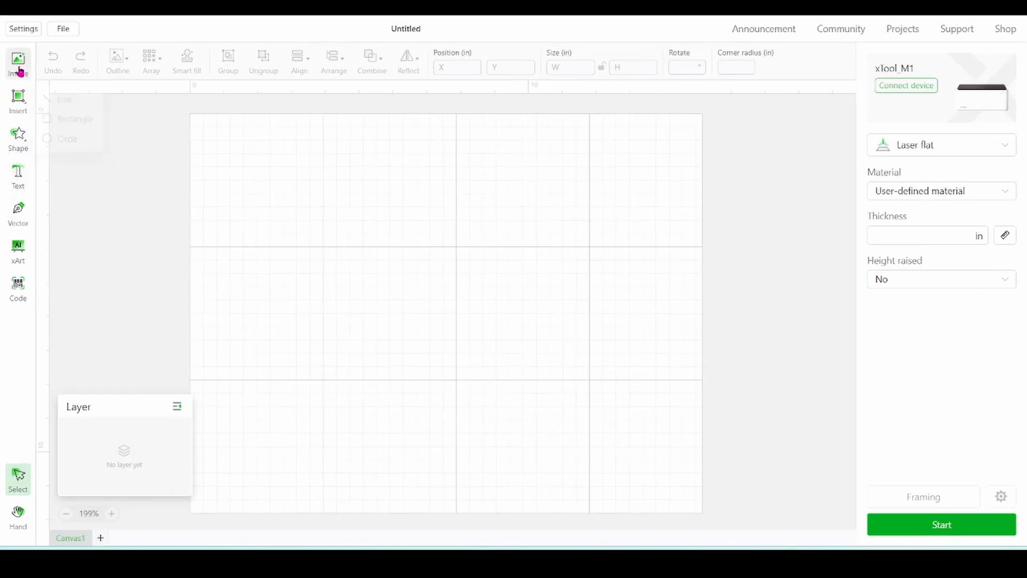
left_click(18, 62)
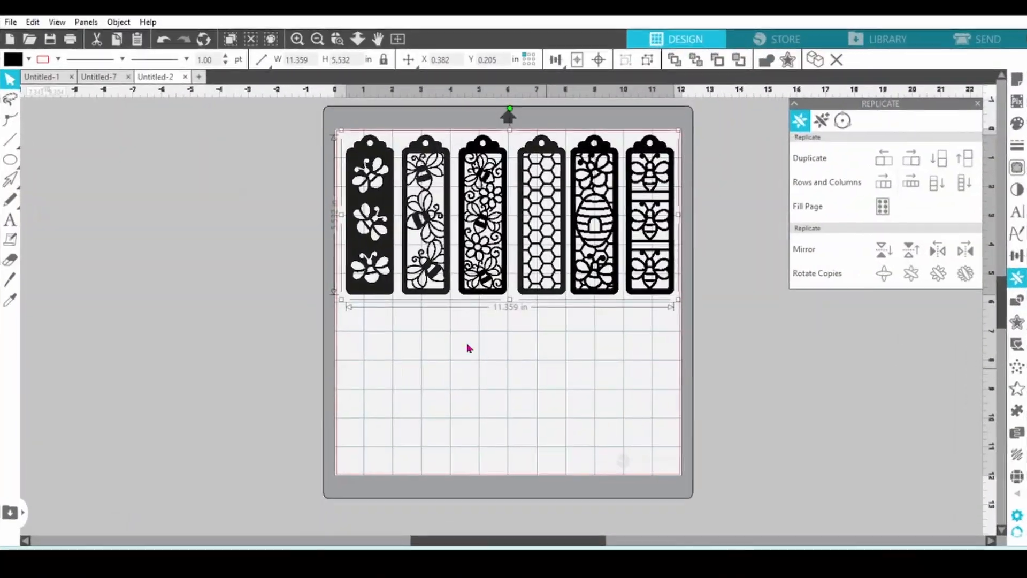
Step: Draw a tall rectangle left of the page and select it
left_click(10, 159)
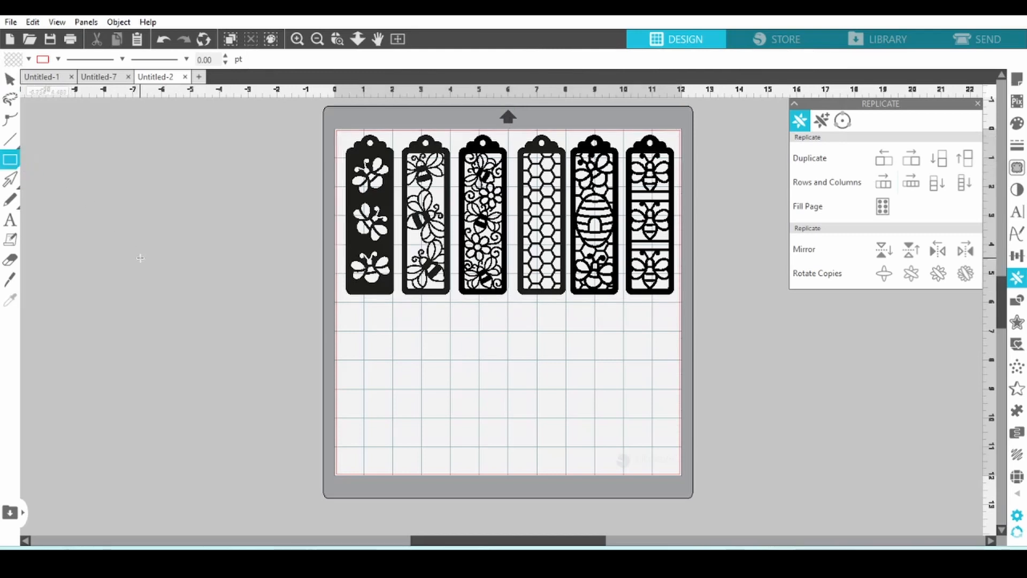
left_click_drag(141, 255, 188, 419)
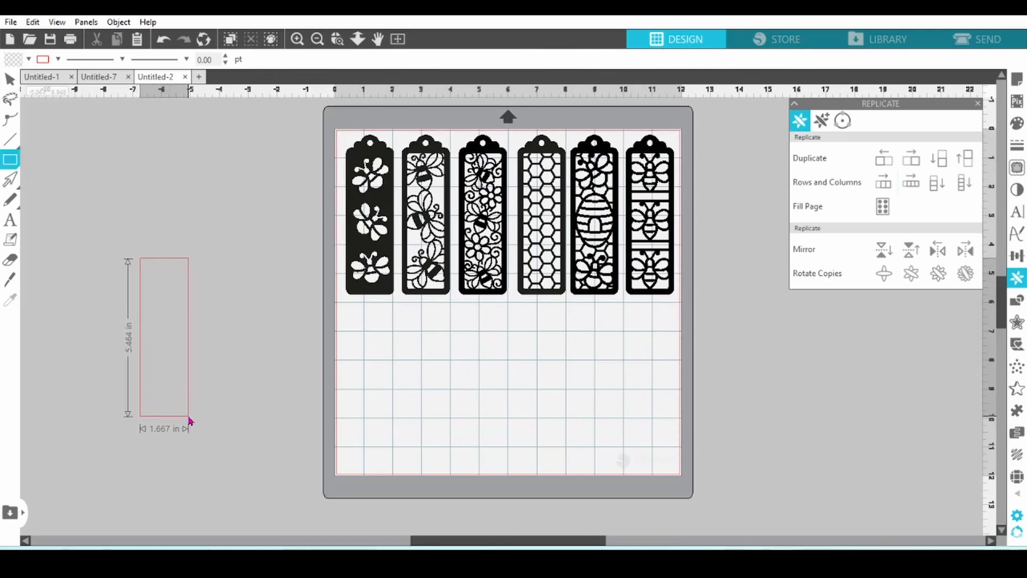
left_click(163, 337)
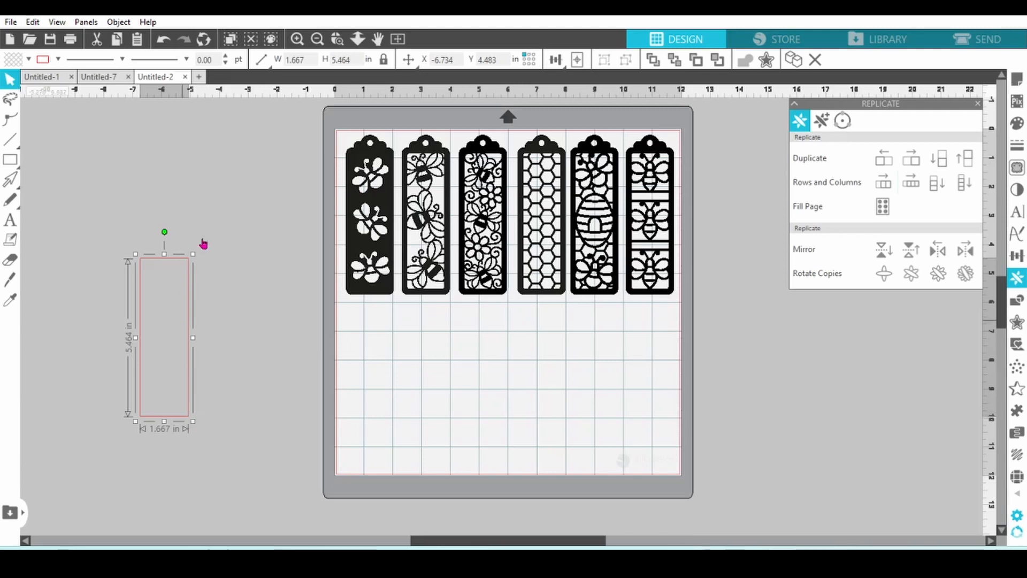
Step: Size the rectangle to 1.125 × 3.75 in and thicken its yellow outline
left_click(296, 60)
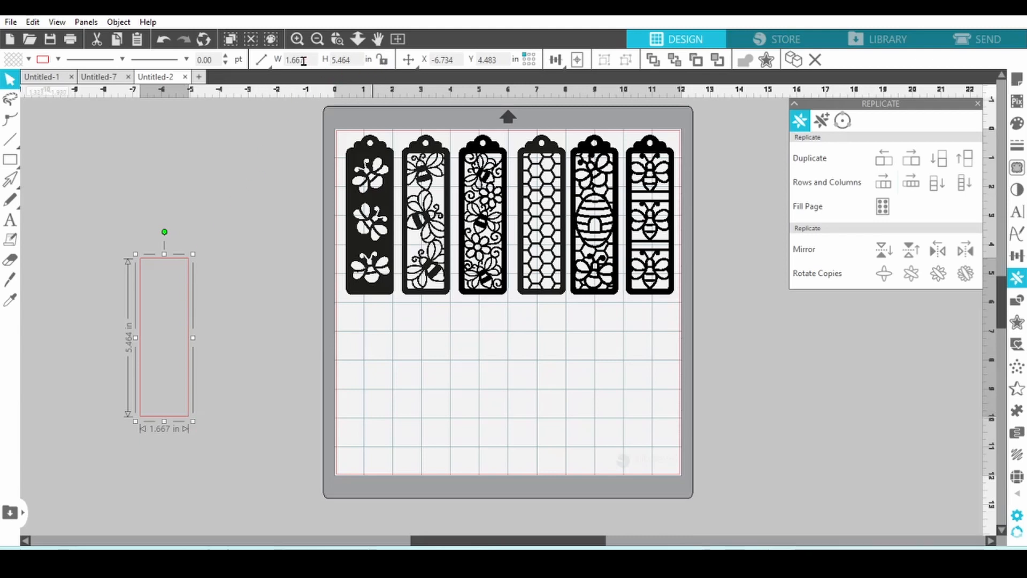
left_click(296, 60)
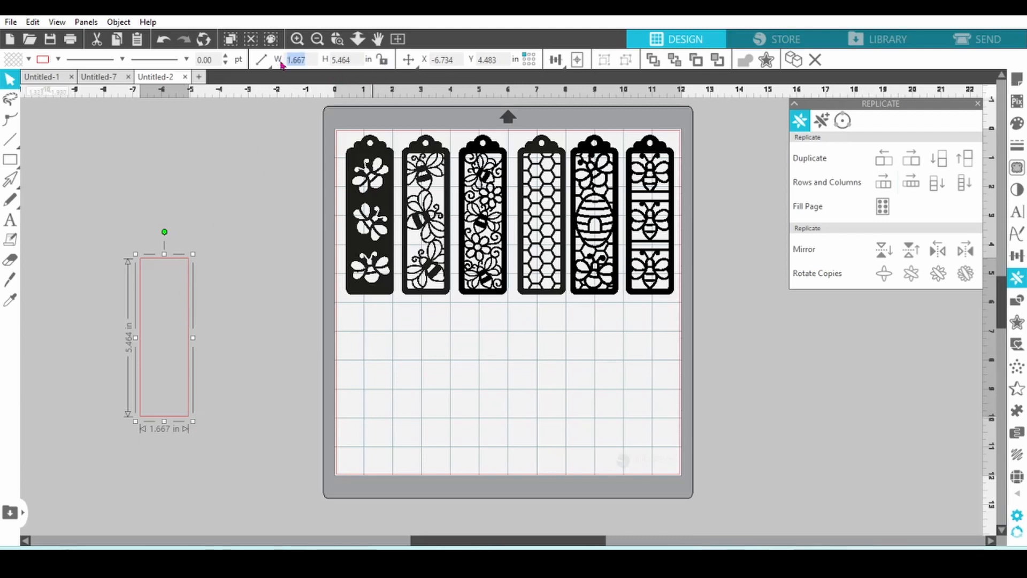
type("1.125")
left_click(345, 60)
type("5.75")
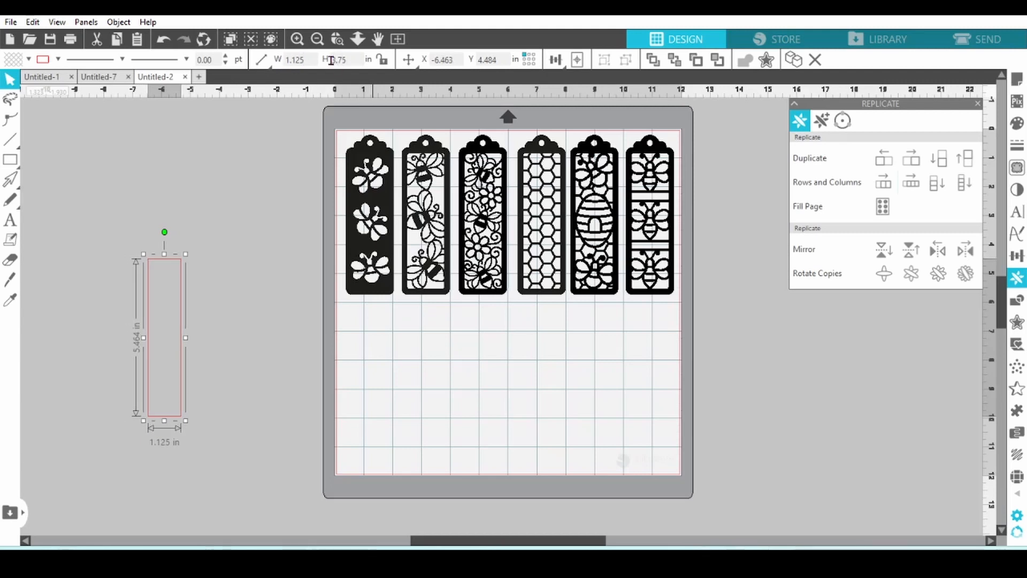
left_click_drag(164, 422, 181, 303)
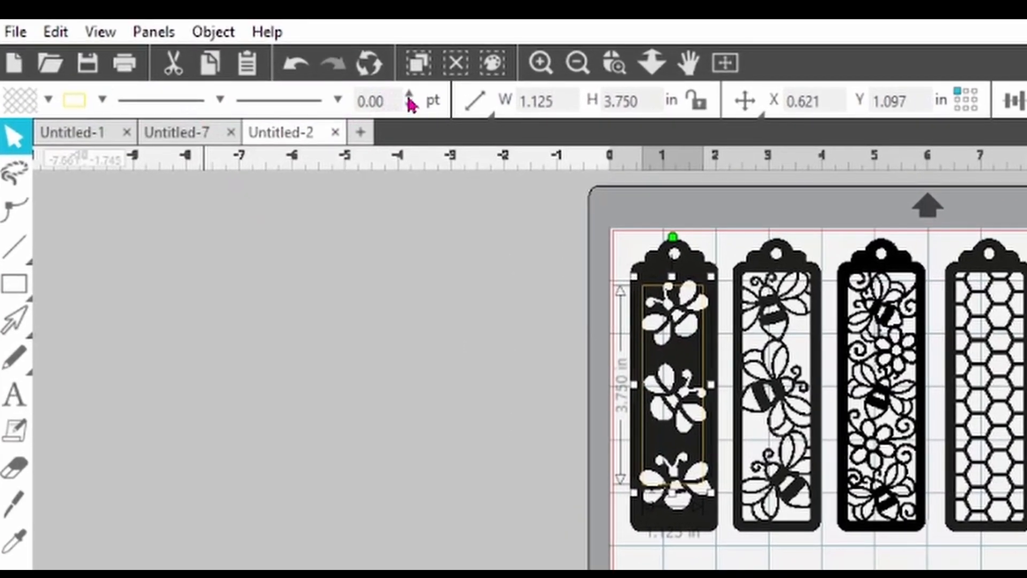
left_click(407, 96)
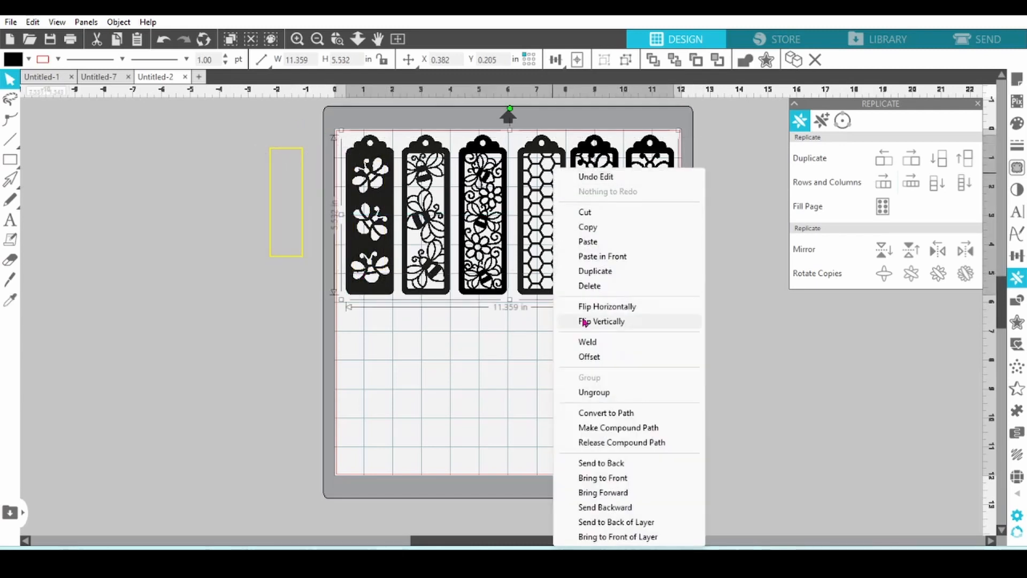
mouse_move(594, 392)
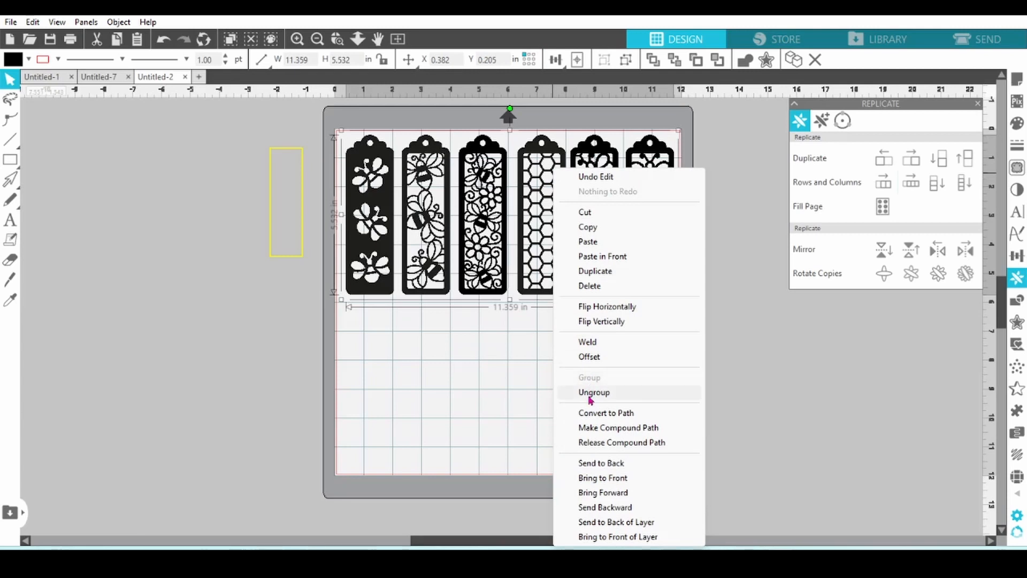
Step: Ungroup the six bookmark designs and resize the first one around the crop rectangle
left_click(594, 392)
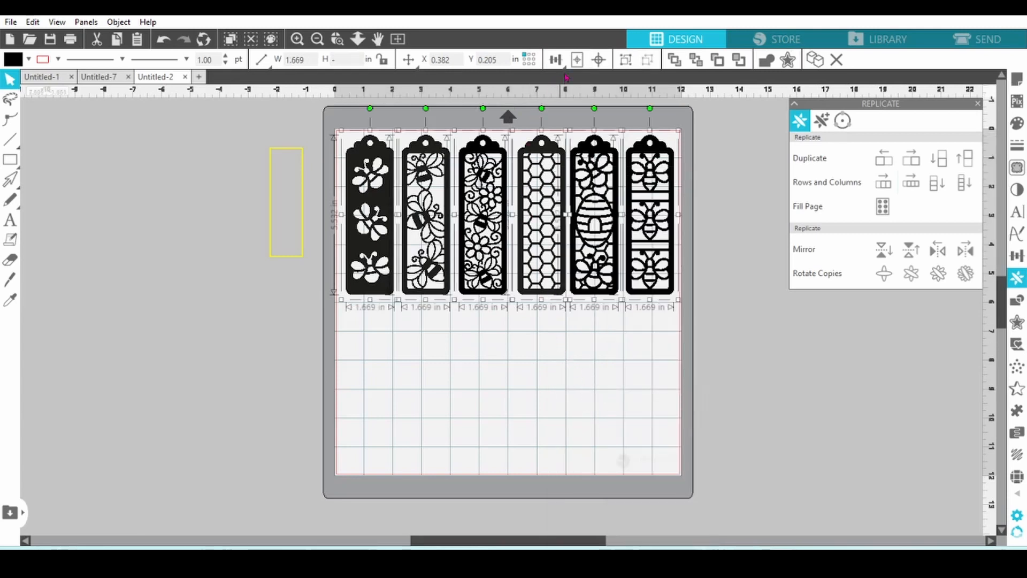
left_click(598, 60)
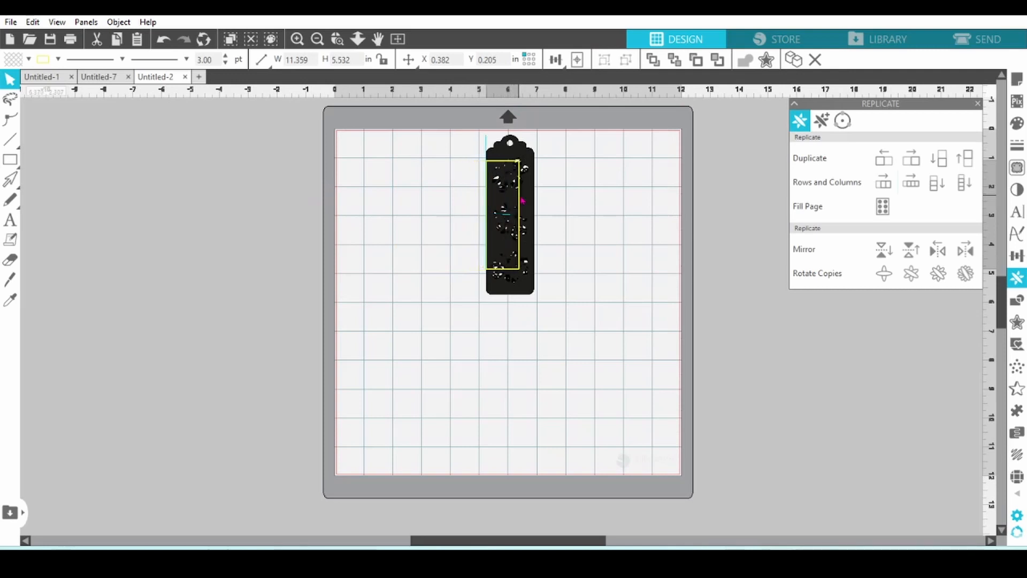
left_click(509, 216)
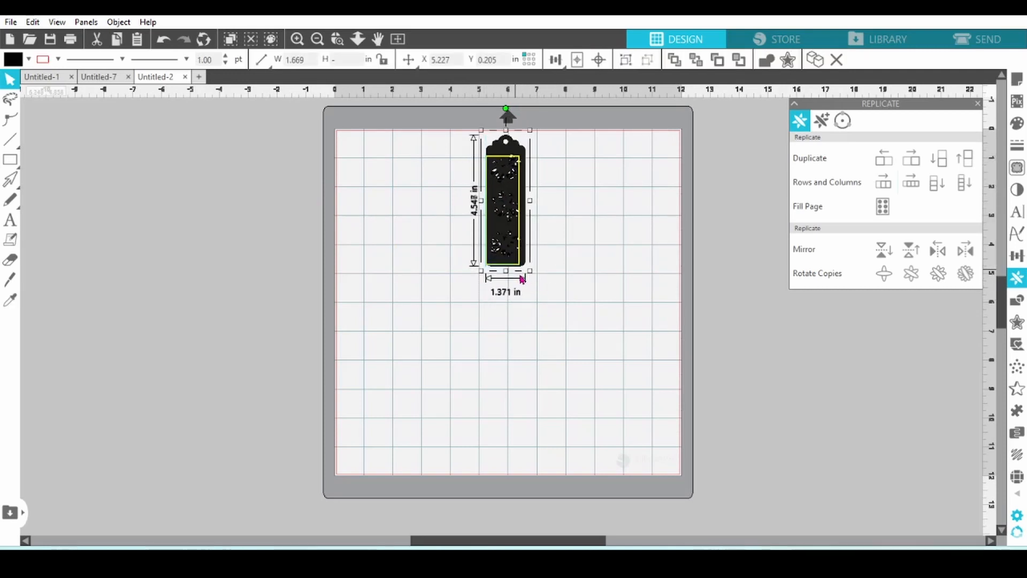
left_click_drag(530, 270, 515, 265)
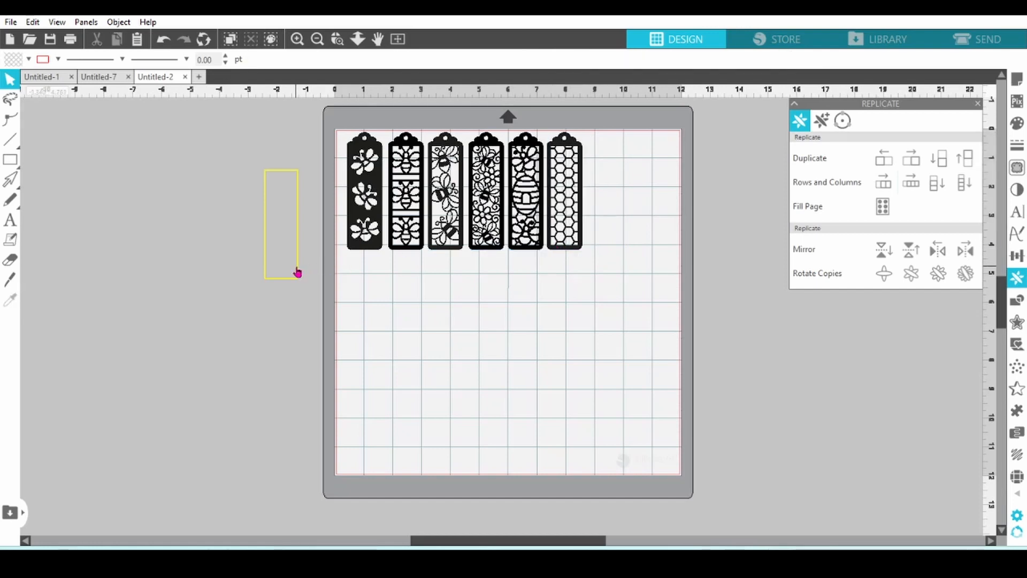
Step: Zoom out to show all six bookmarks and deselect the crop rectangle
left_click(281, 223)
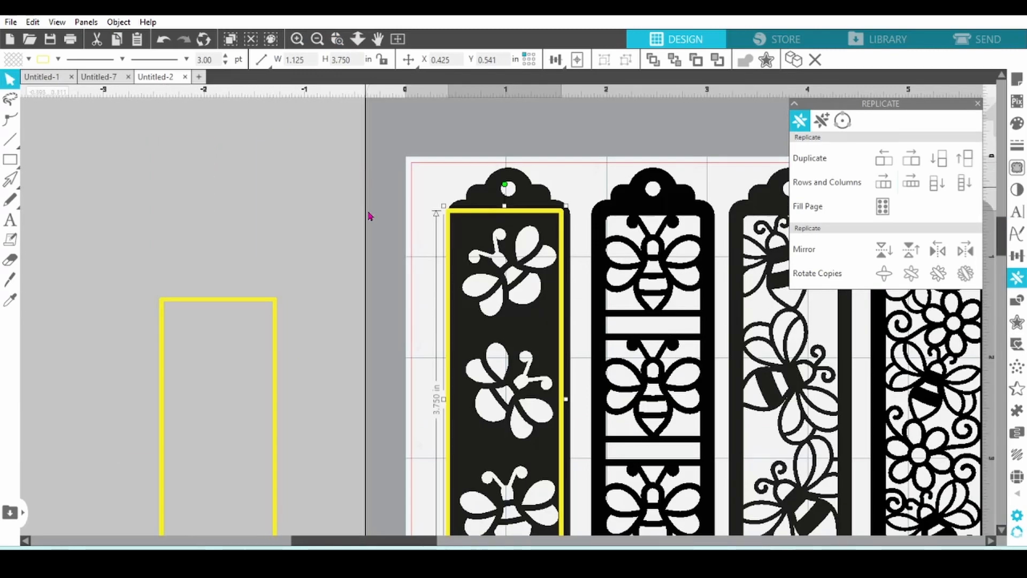
left_click(317, 39)
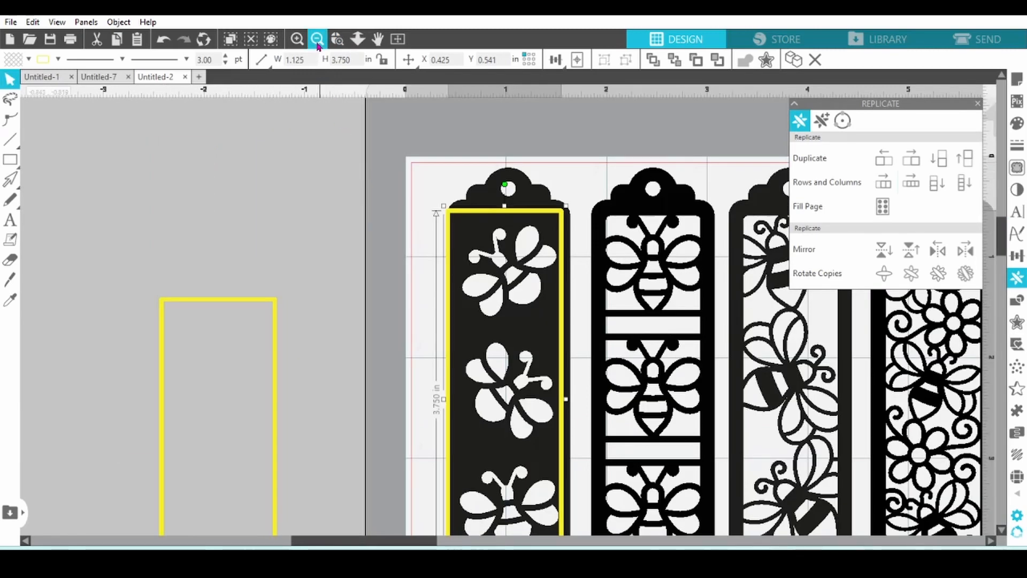
left_click(317, 39)
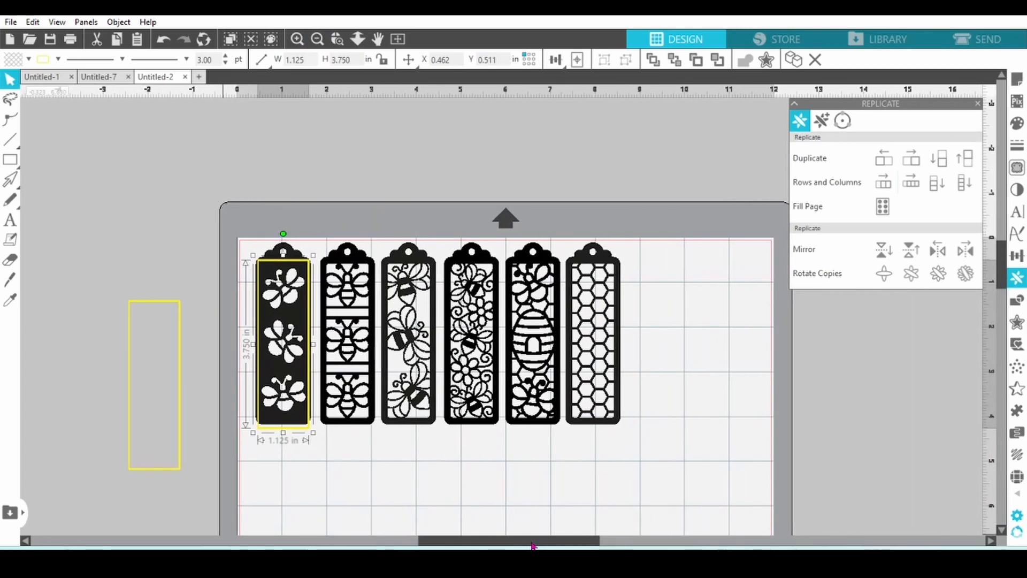
left_click(260, 202)
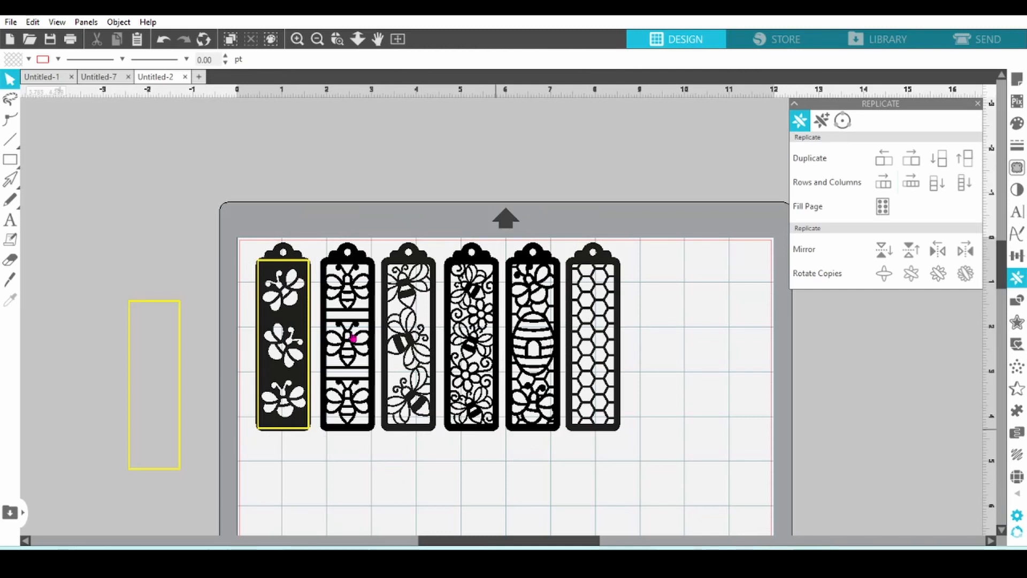
Step: Crop each bee bookmark to its rectangle using Modify > Crop
left_click(282, 340)
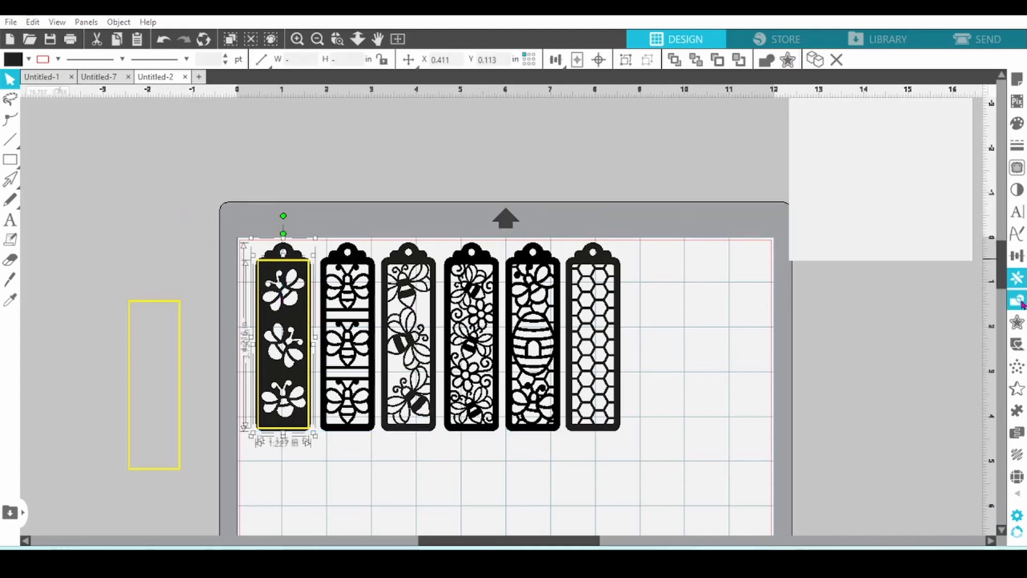
left_click(1017, 299)
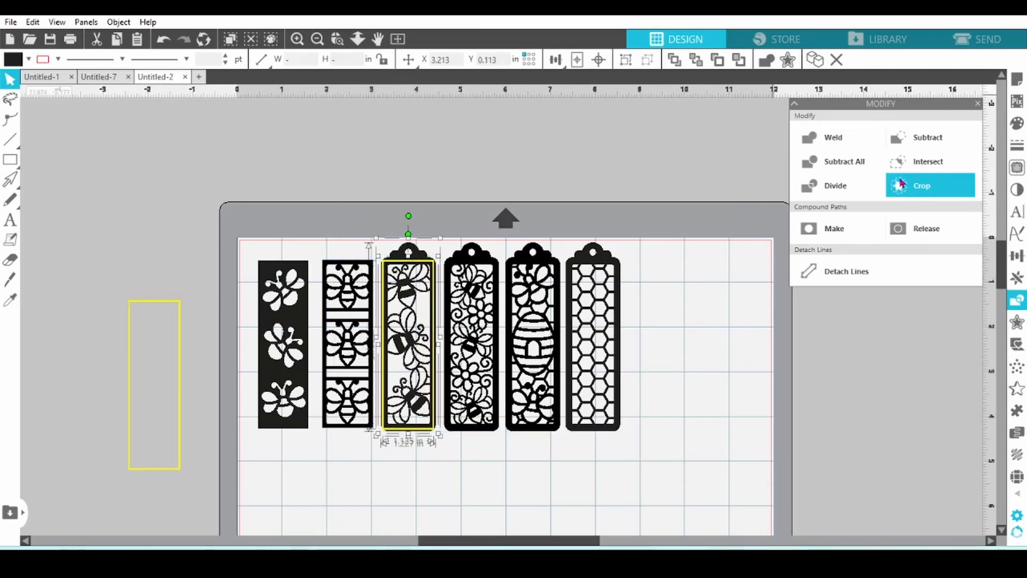
left_click(471, 340)
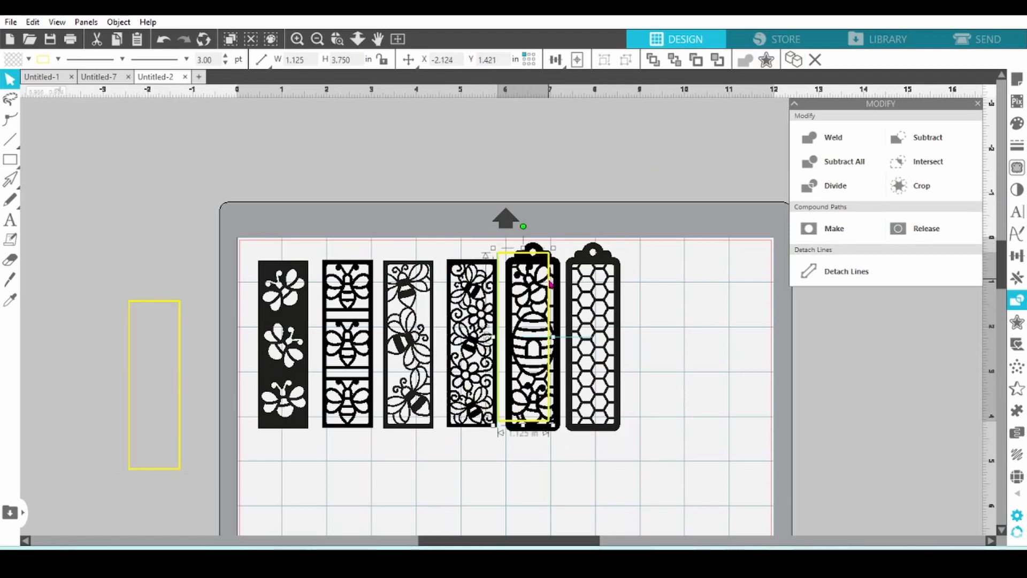
left_click(835, 185)
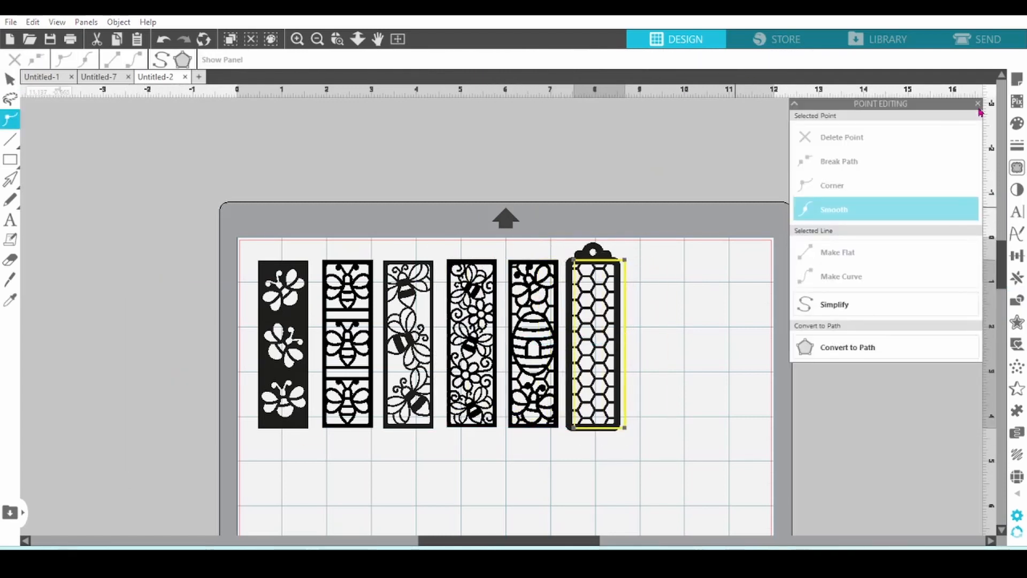
left_click(10, 79)
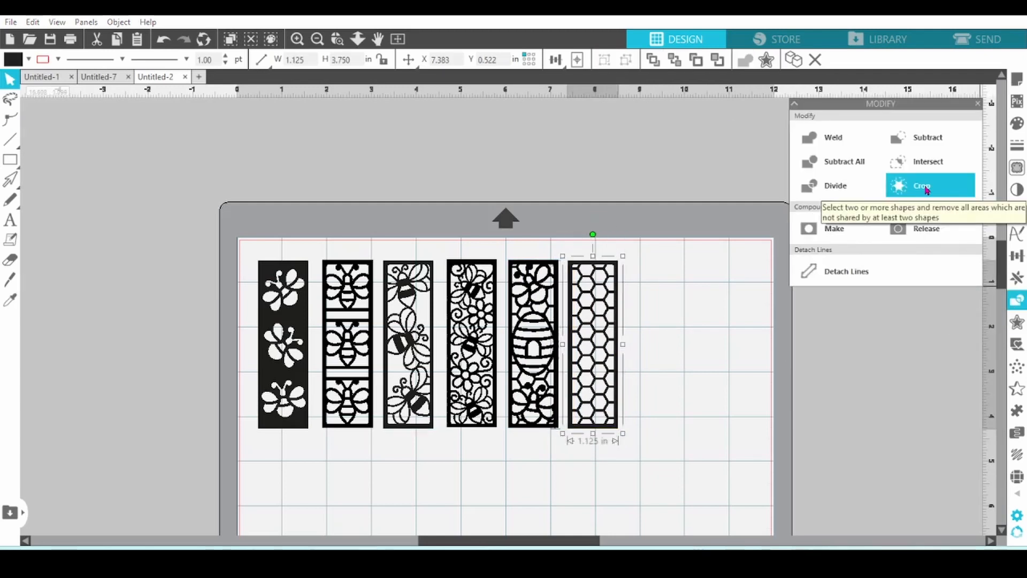
mouse_move(589, 193)
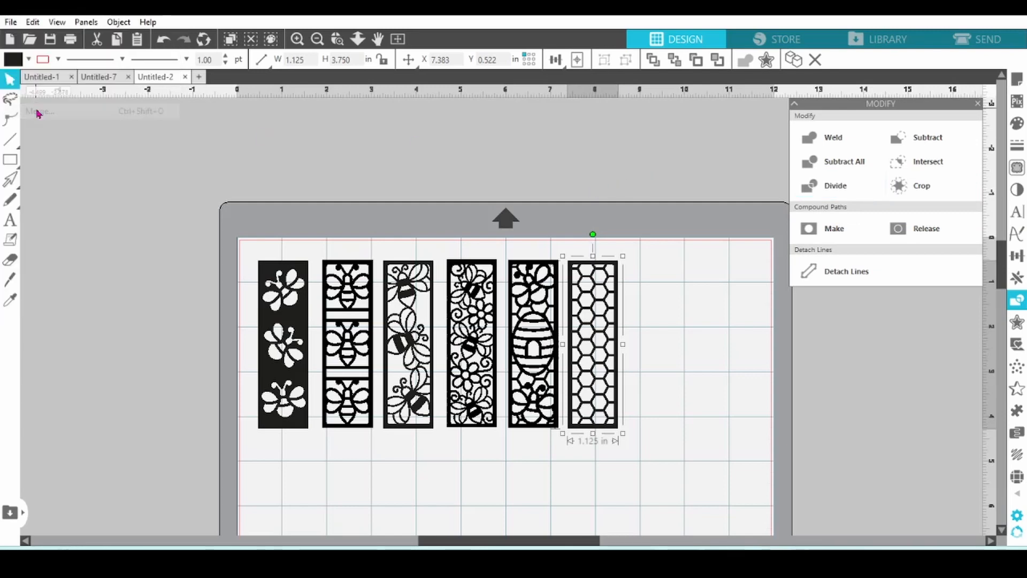
Step: Merge in the yellow abstract background image over the mat
left_click(40, 111)
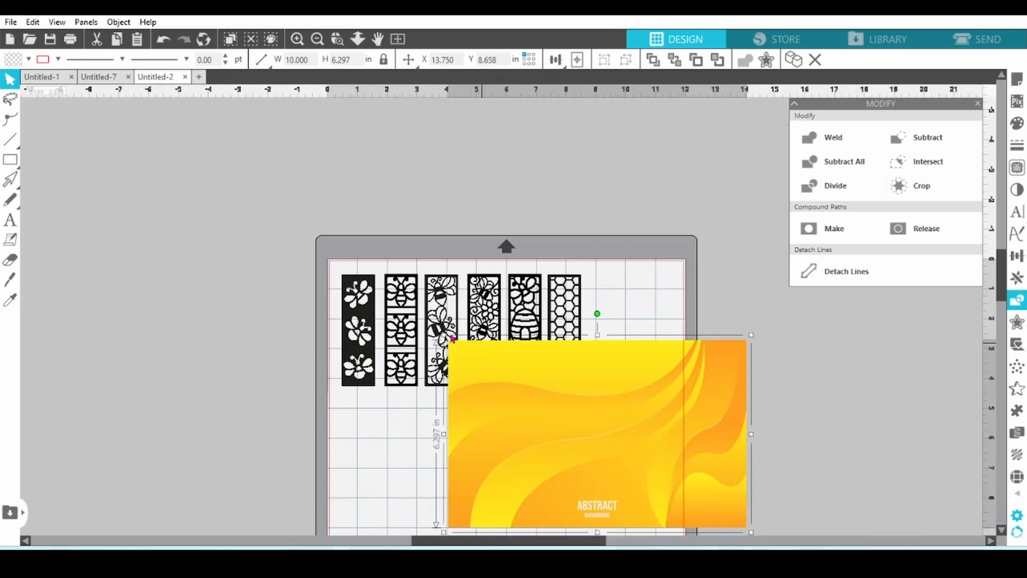
Step: Place the yellow abstract background on the page, send it to back and shrink it under the six bookmarks
left_click_drag(596, 433, 484, 385)
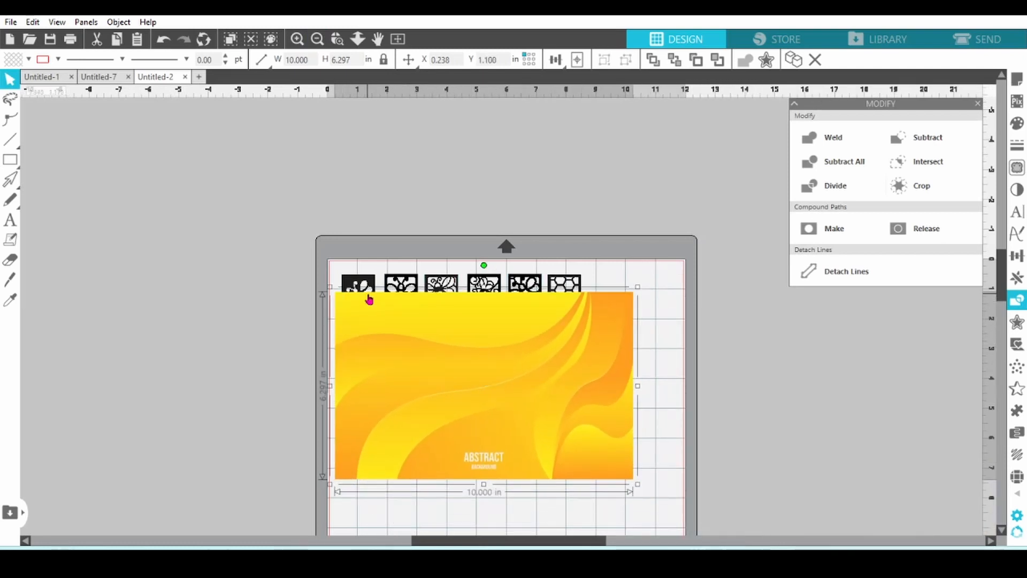
right_click(369, 300)
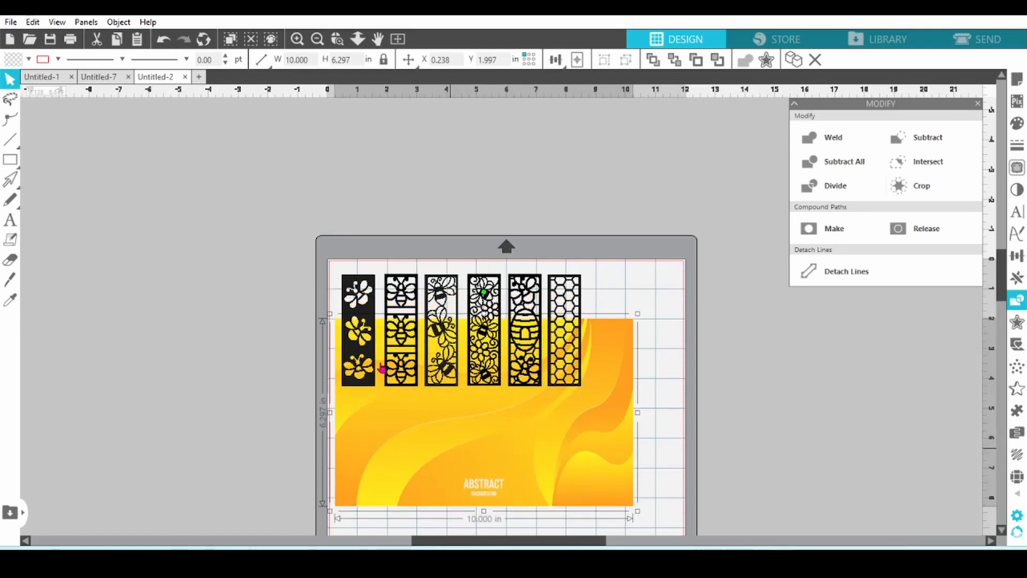
mouse_move(337, 263)
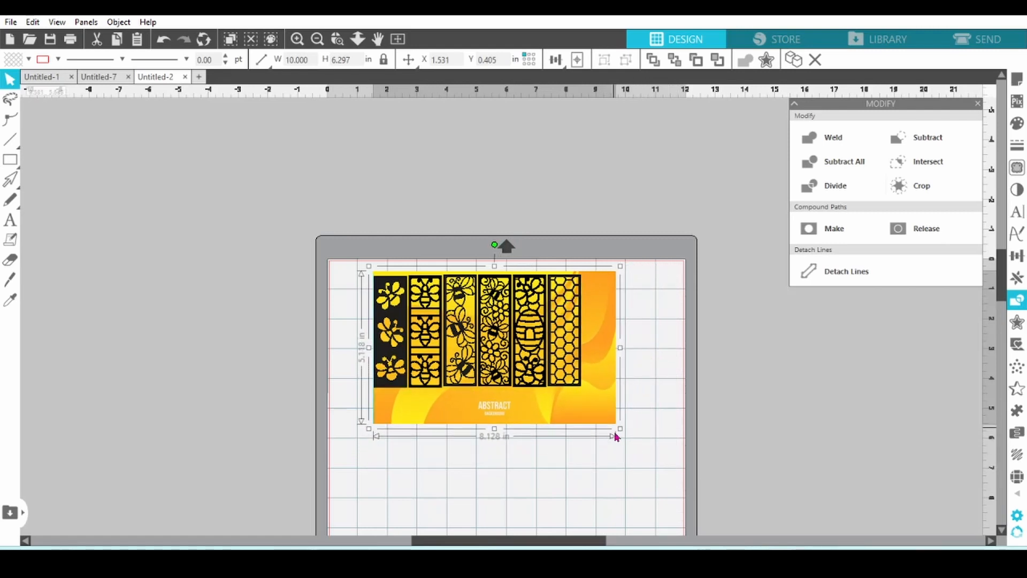
left_click_drag(619, 431, 589, 407)
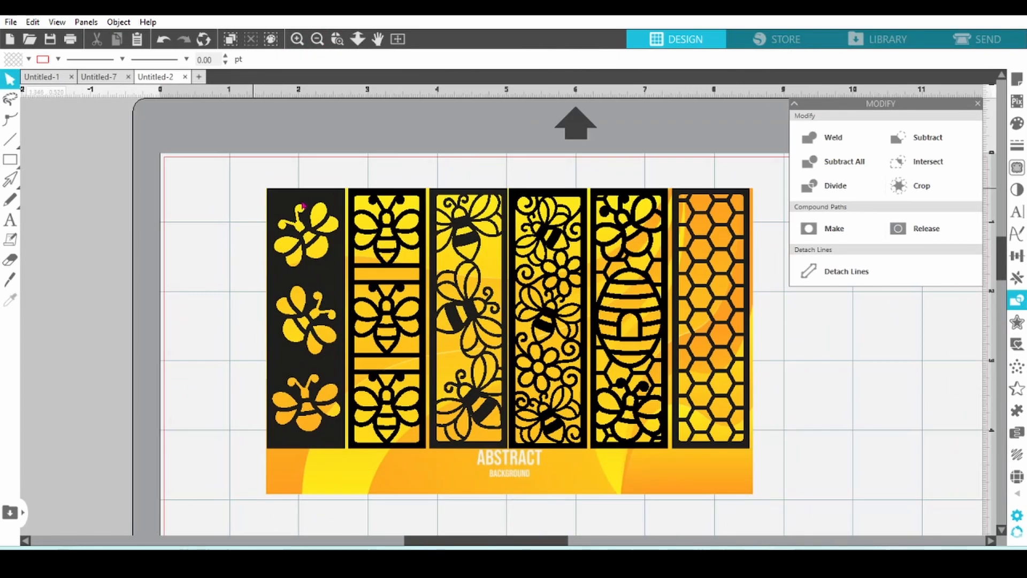
Step: Group the bookmarks with the background into one 7.023 by 4.422 inch design and zoom out to the whole mat
right_click(507, 317)
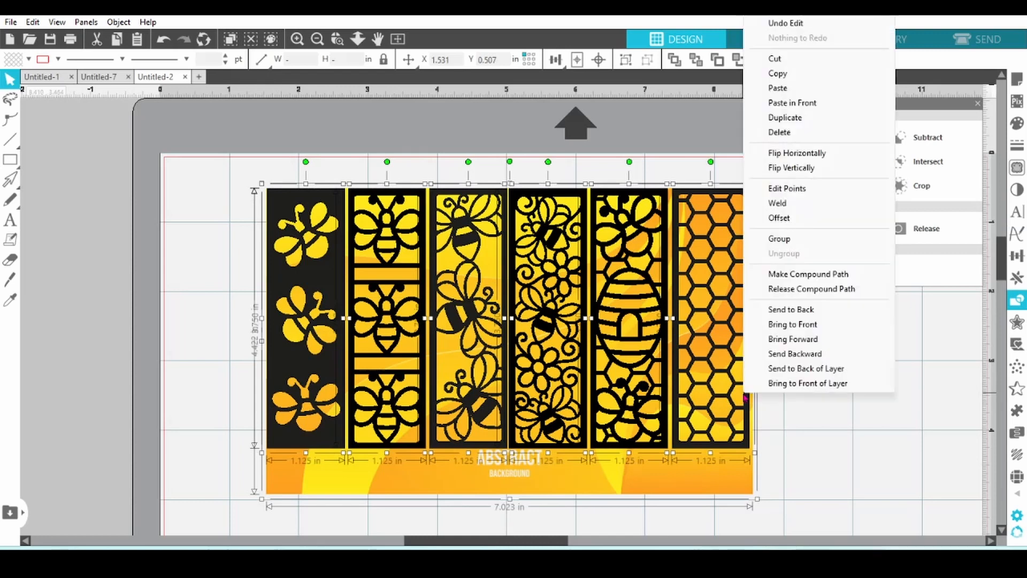
mouse_move(784, 237)
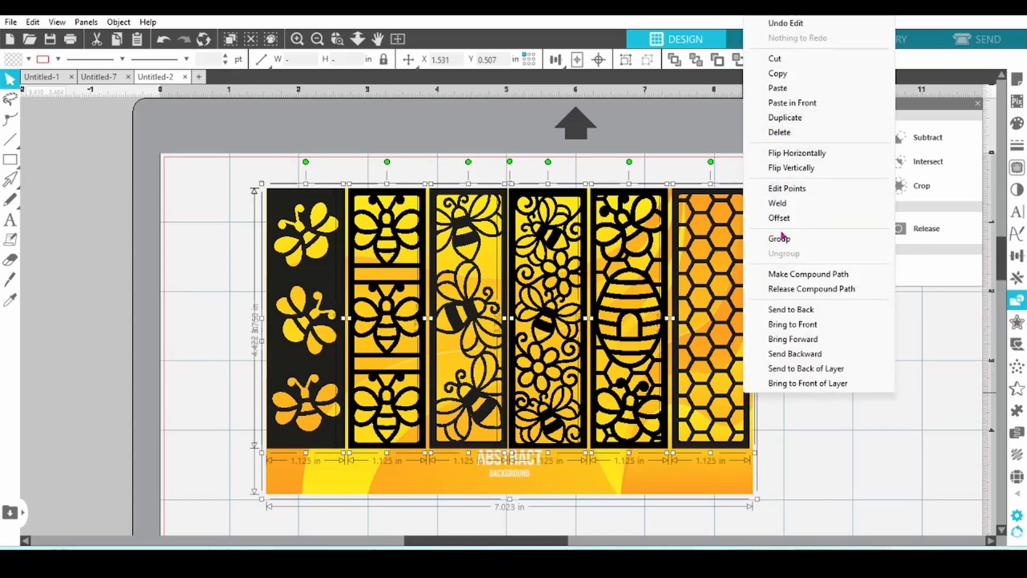
left_click(780, 238)
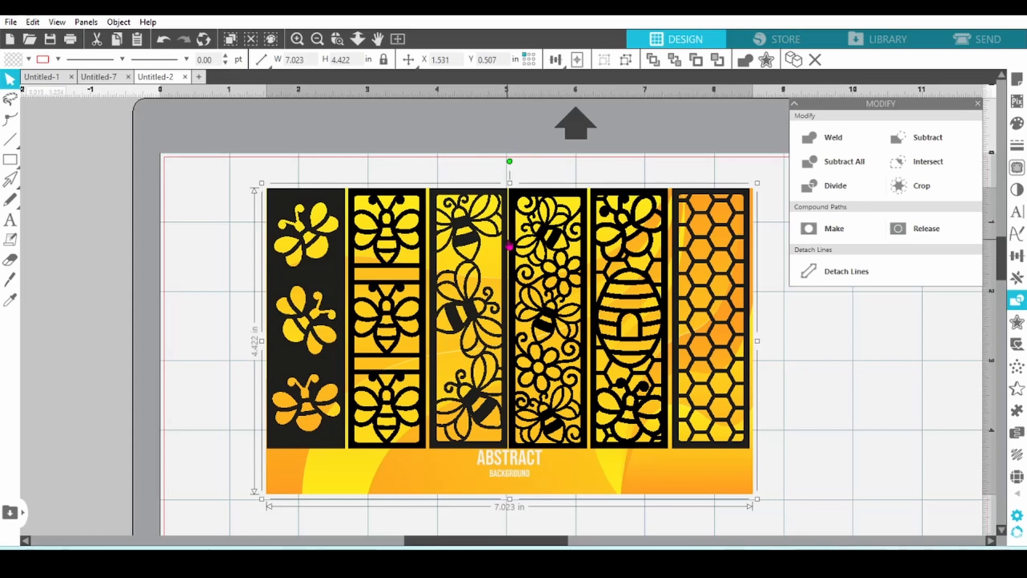
left_click(317, 39)
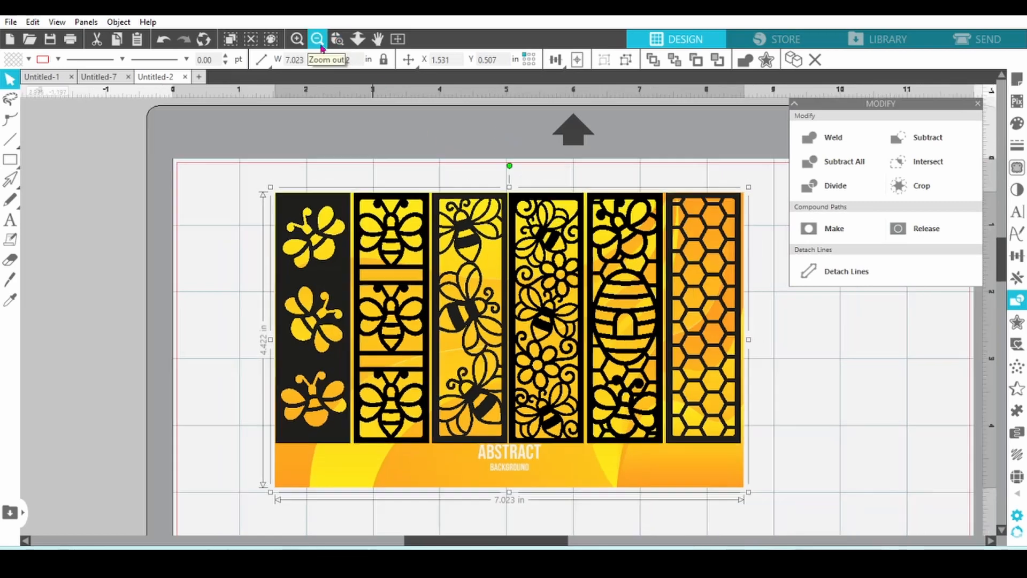
left_click(318, 38)
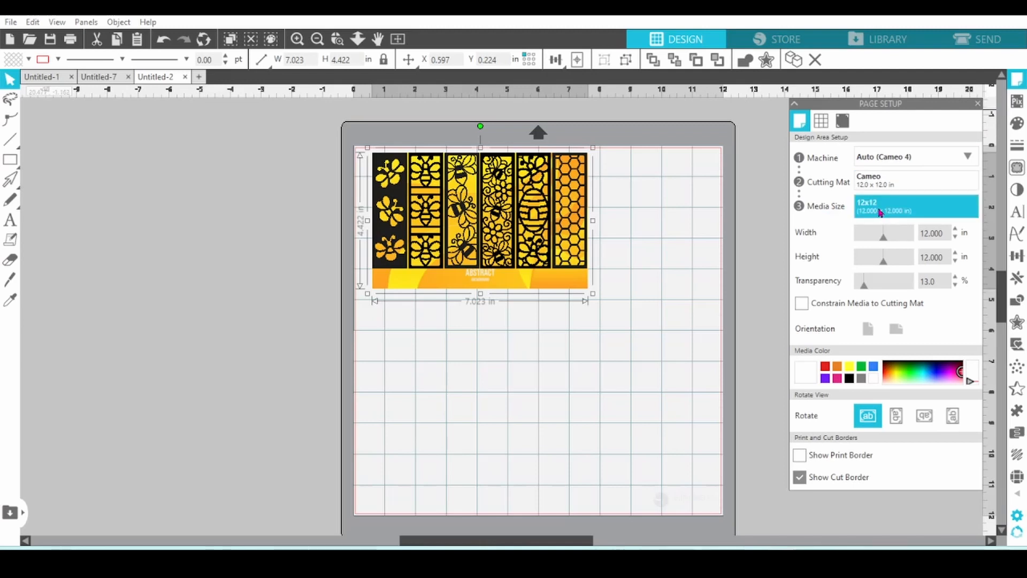
Step: Set the media size to Letter, duplicate the design below, and go to File > Print
left_click(916, 206)
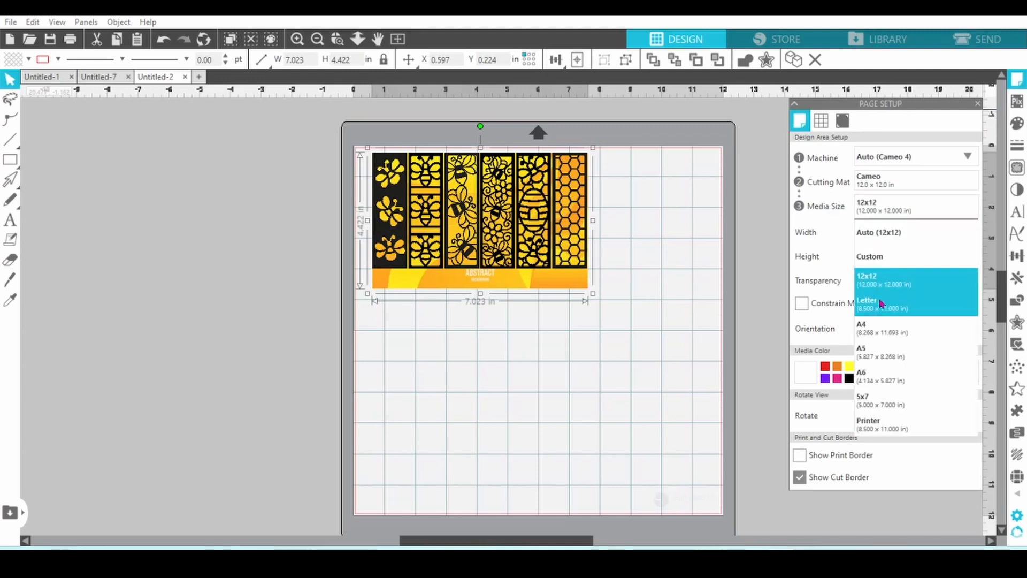
left_click(867, 303)
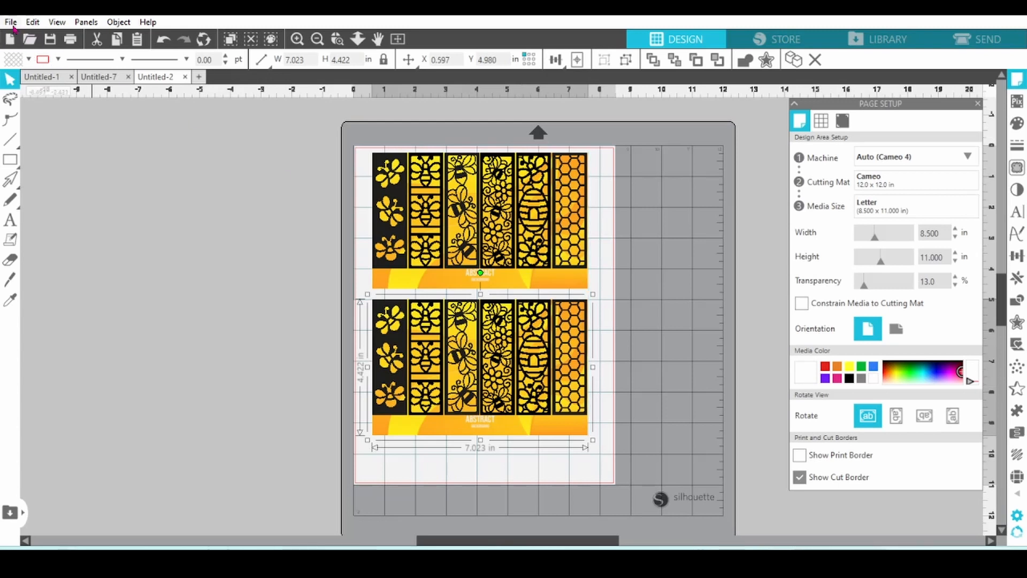
left_click(11, 22)
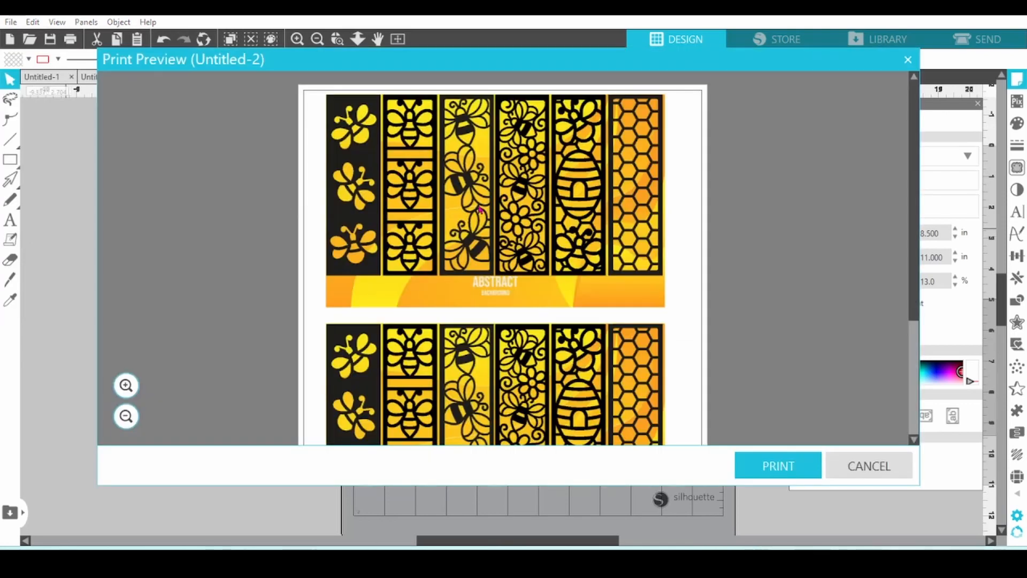
Step: Send the bookmark page from the print preview to the Windows Print dialog for the ET-3760 printer
scroll("down", 3)
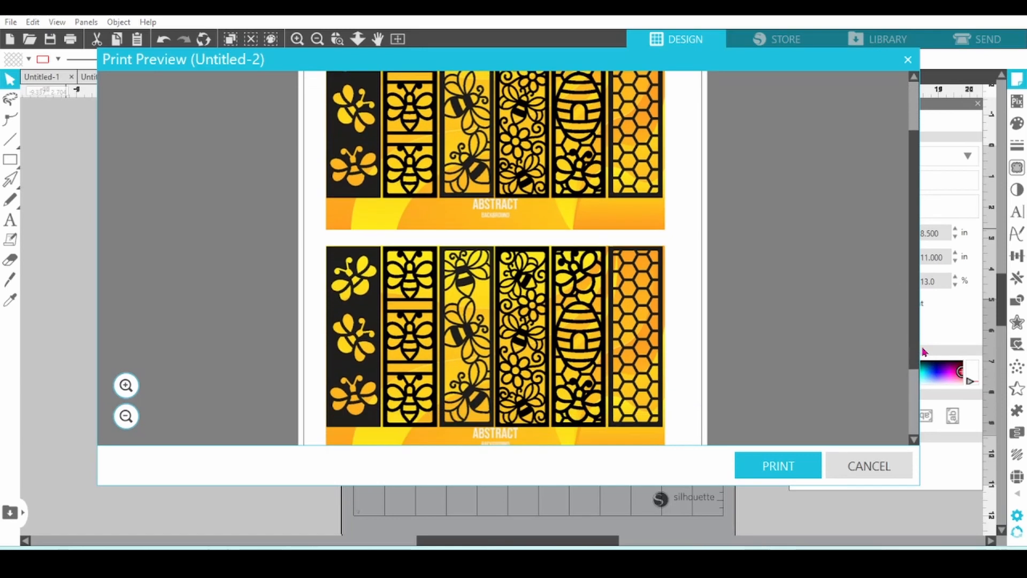
left_click(777, 465)
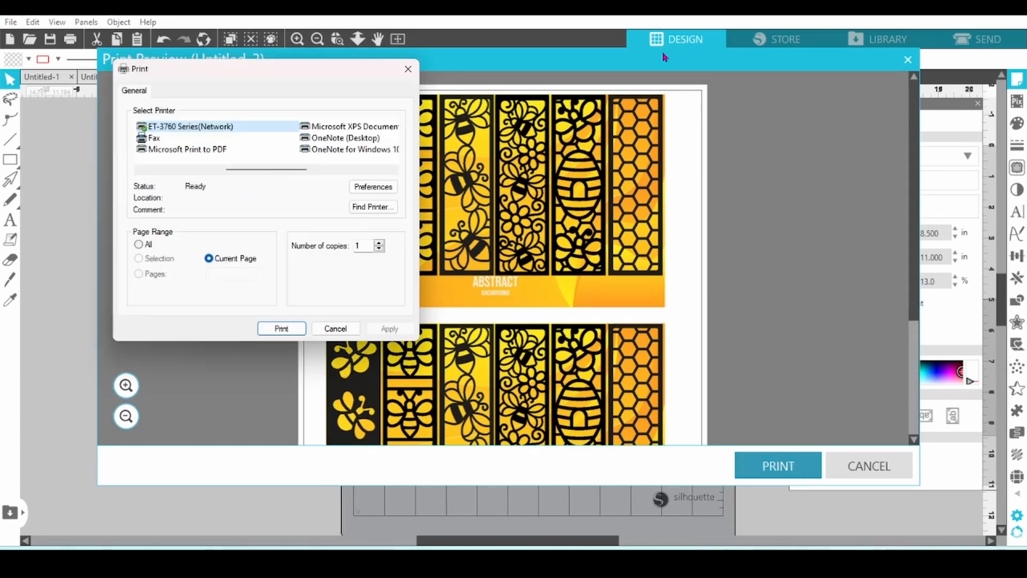
mouse_move(157, 135)
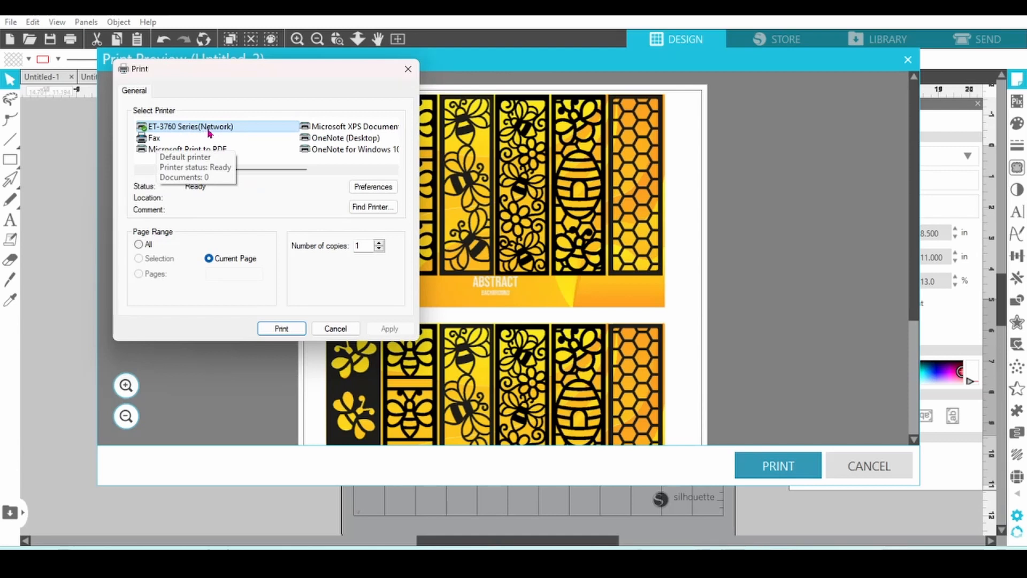
mouse_move(279, 318)
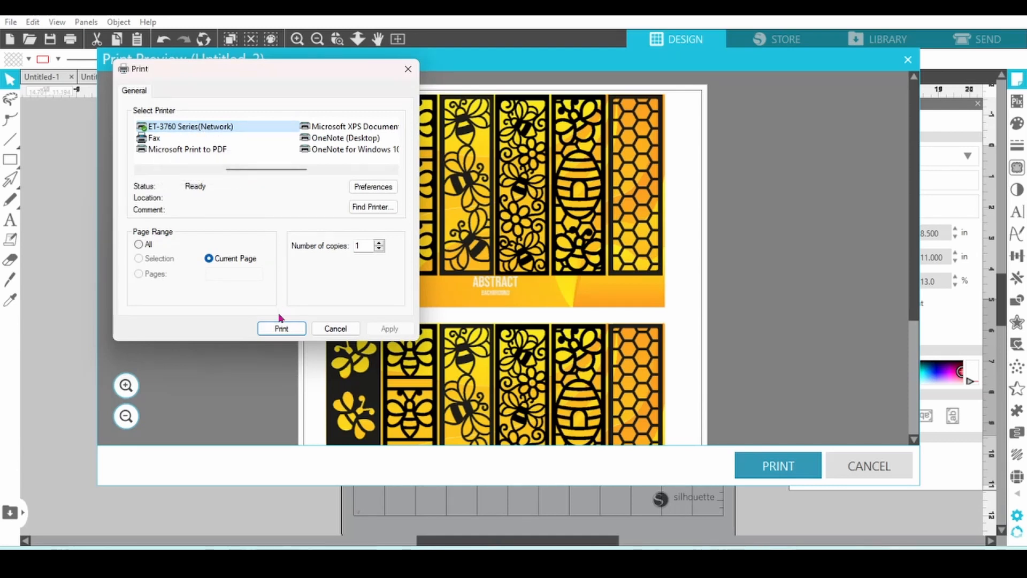